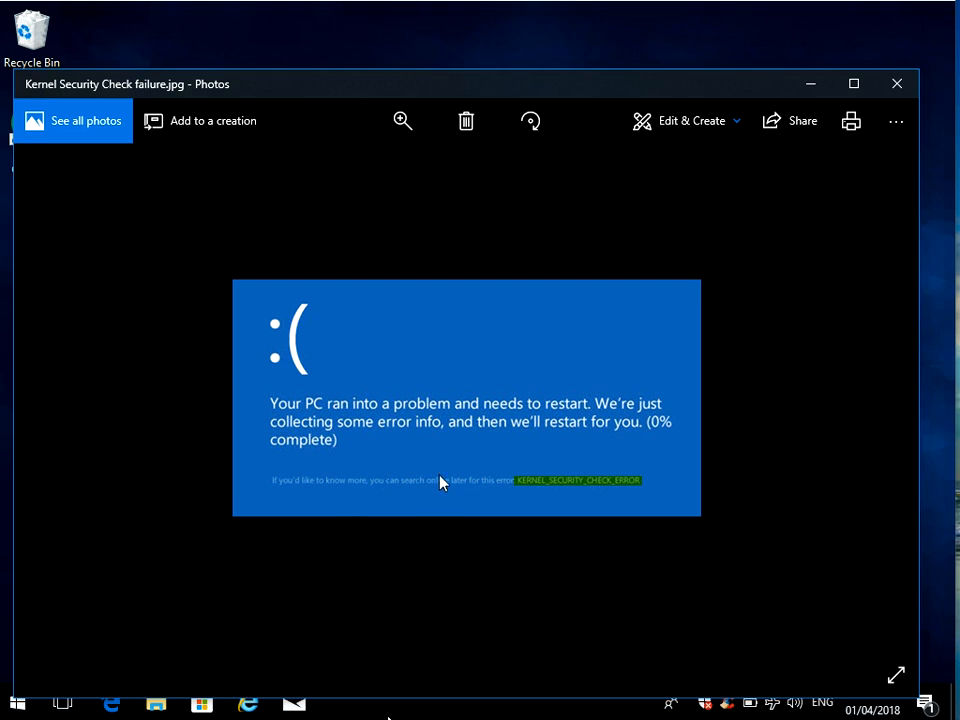
{"action": "mouse_move", "coordinate": [450, 422]}
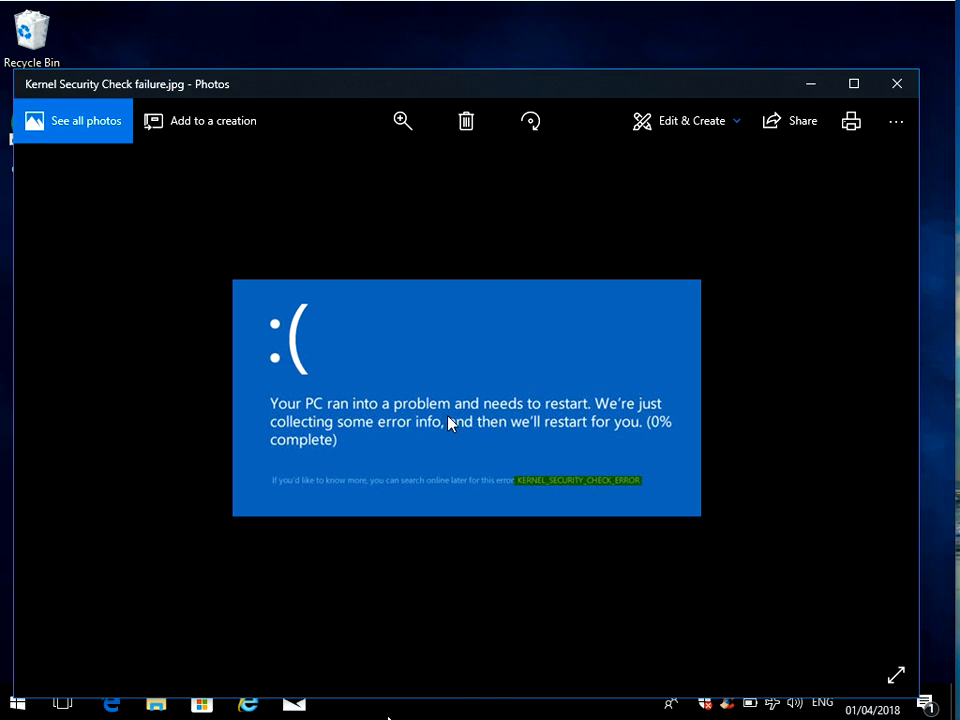
{"action": "mouse_move", "coordinate": [543, 447]}
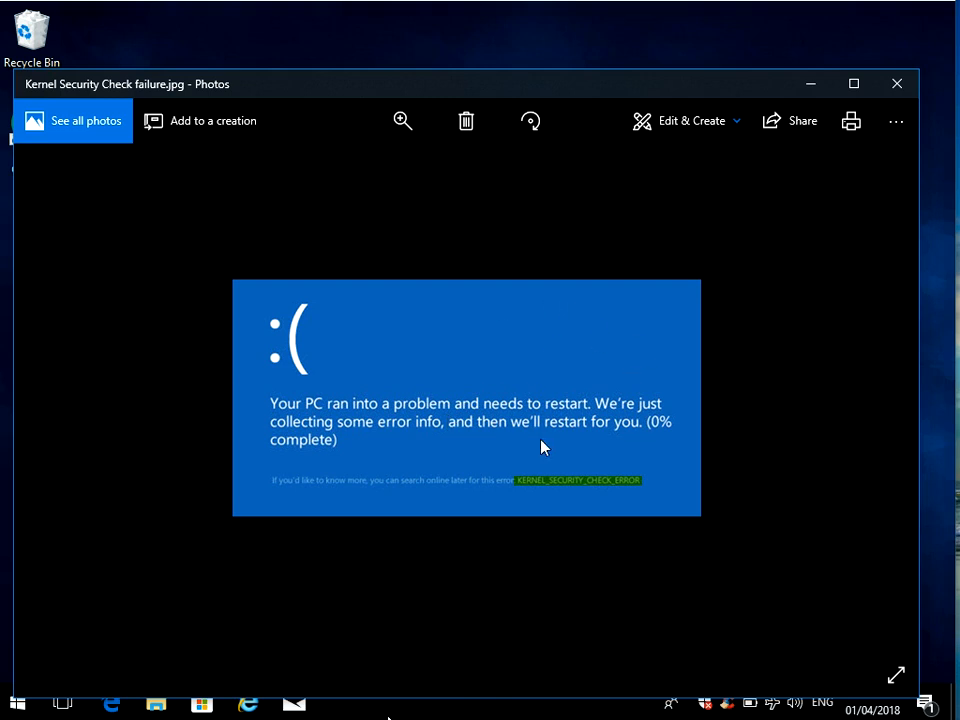
{"action": "mouse_move", "coordinate": [523, 415]}
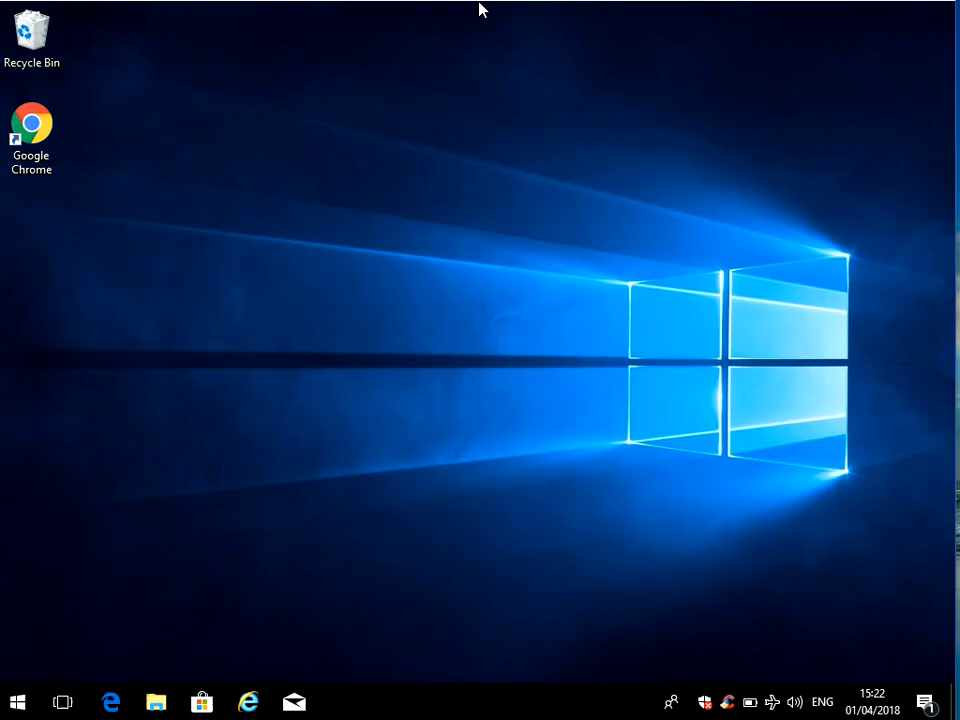
{"action": "mouse_move", "coordinate": [281, 255]}
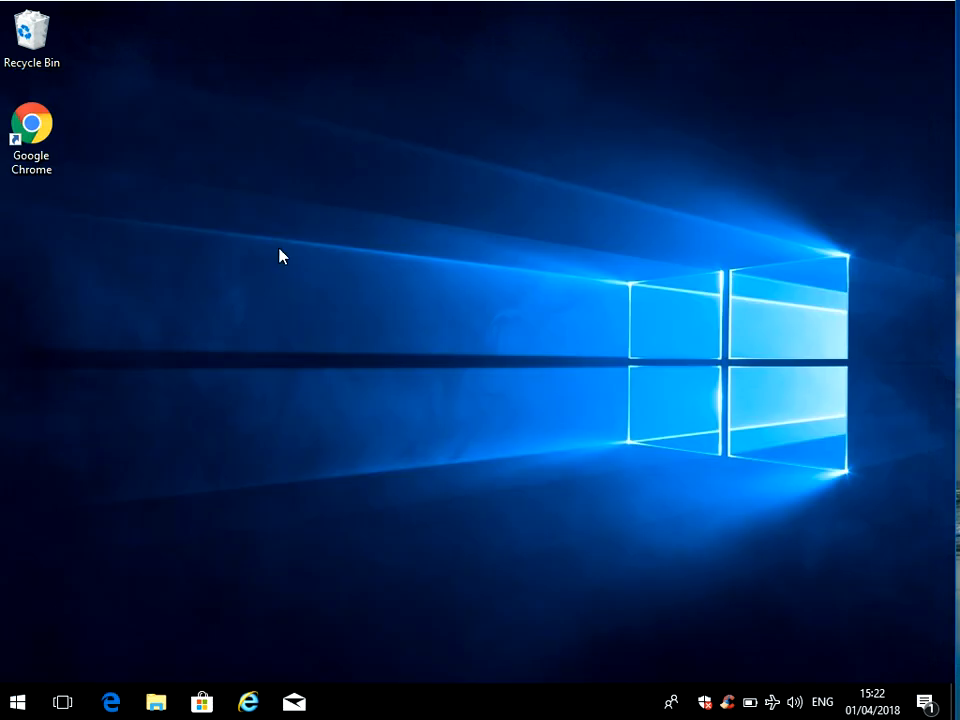
{"action": "mouse_move", "coordinate": [131, 499]}
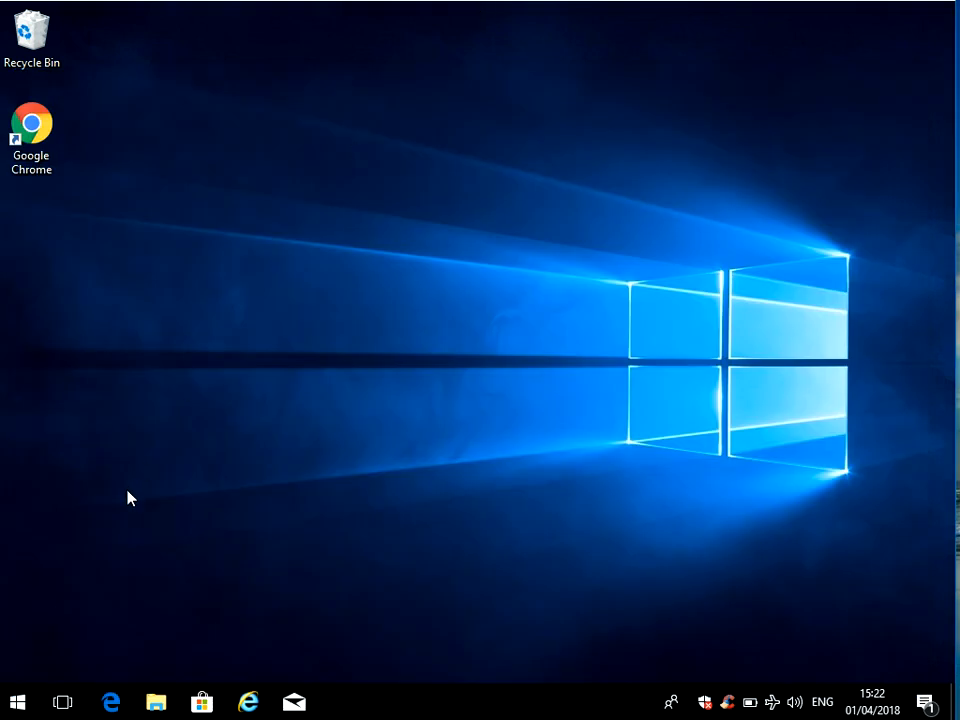
- Search the Start menu for 'device manager' and launch the best match
{"action": "left_click", "coordinate": [17, 702]}
{"action": "type", "text": "device manager"}
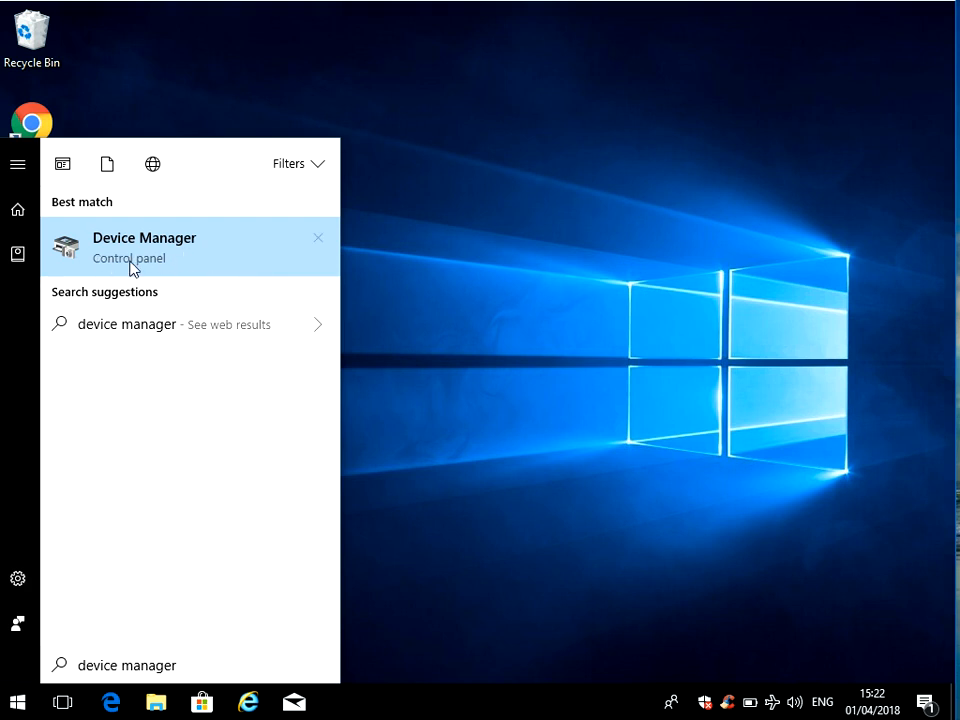
{"action": "mouse_move", "coordinate": [170, 257]}
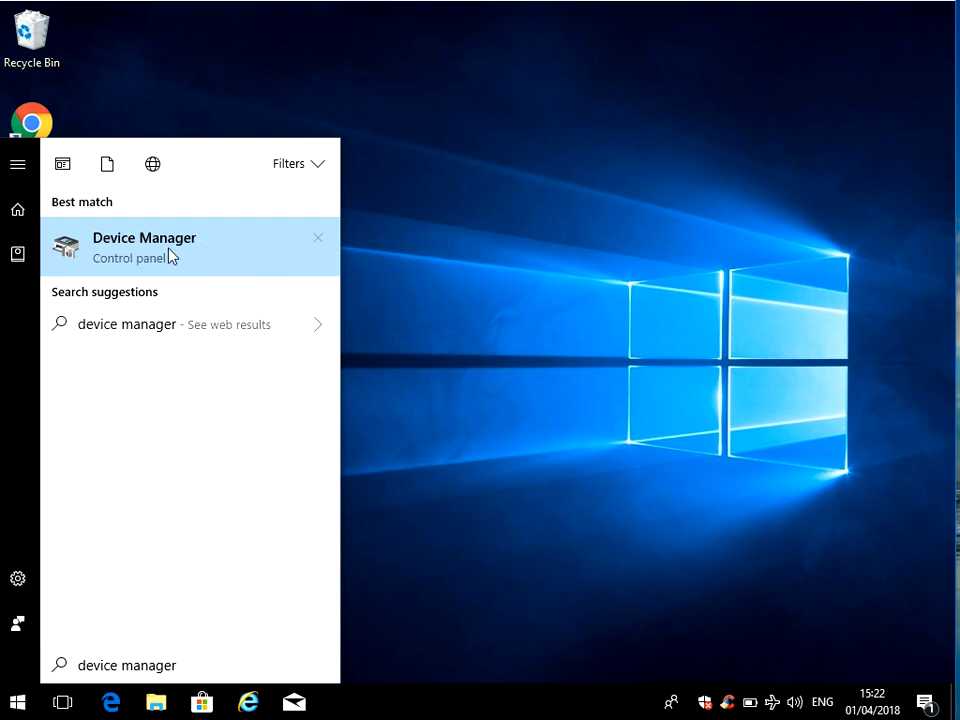
{"action": "left_click", "coordinate": [144, 247]}
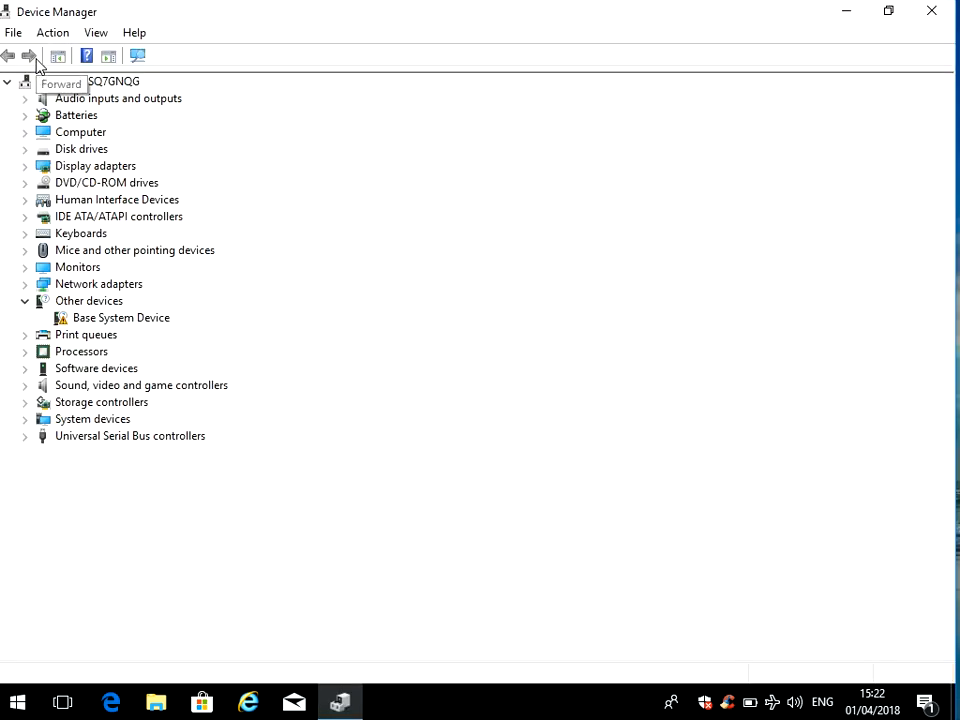
{"action": "mouse_move", "coordinate": [3, 220]}
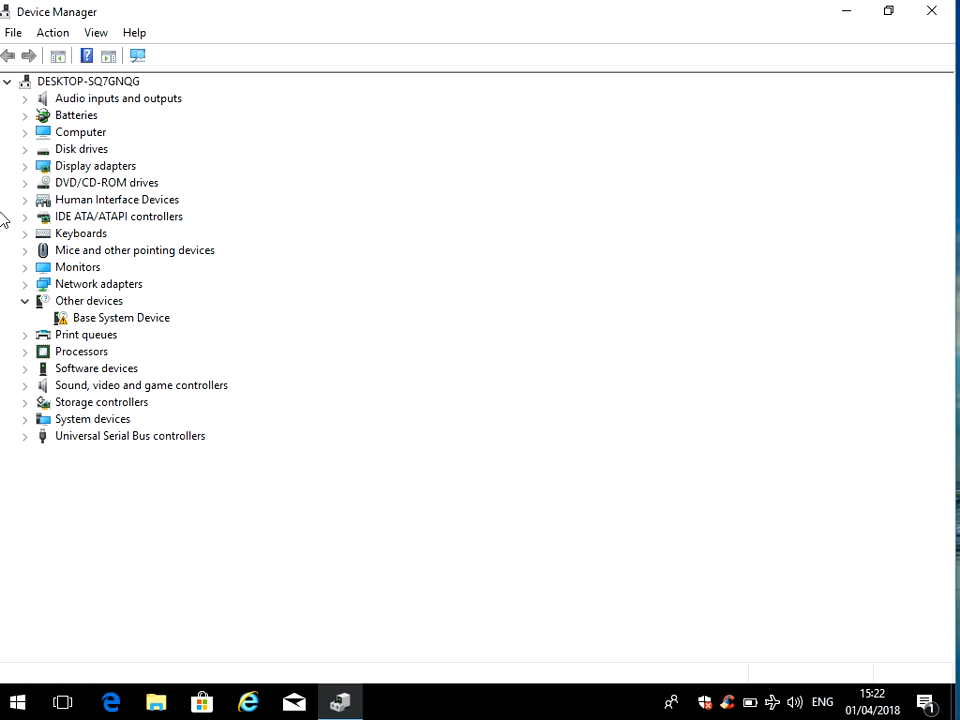
{"action": "mouse_move", "coordinate": [38, 165]}
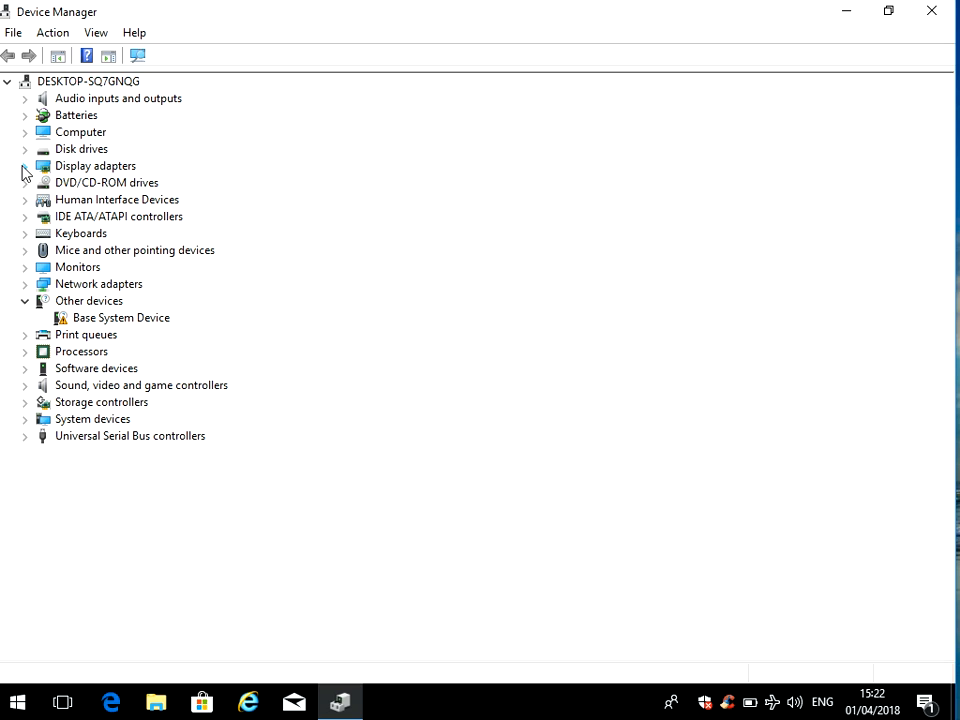
- Expand Display adapters and Network adapters, and collapse Other devices
{"action": "left_click", "coordinate": [25, 166]}
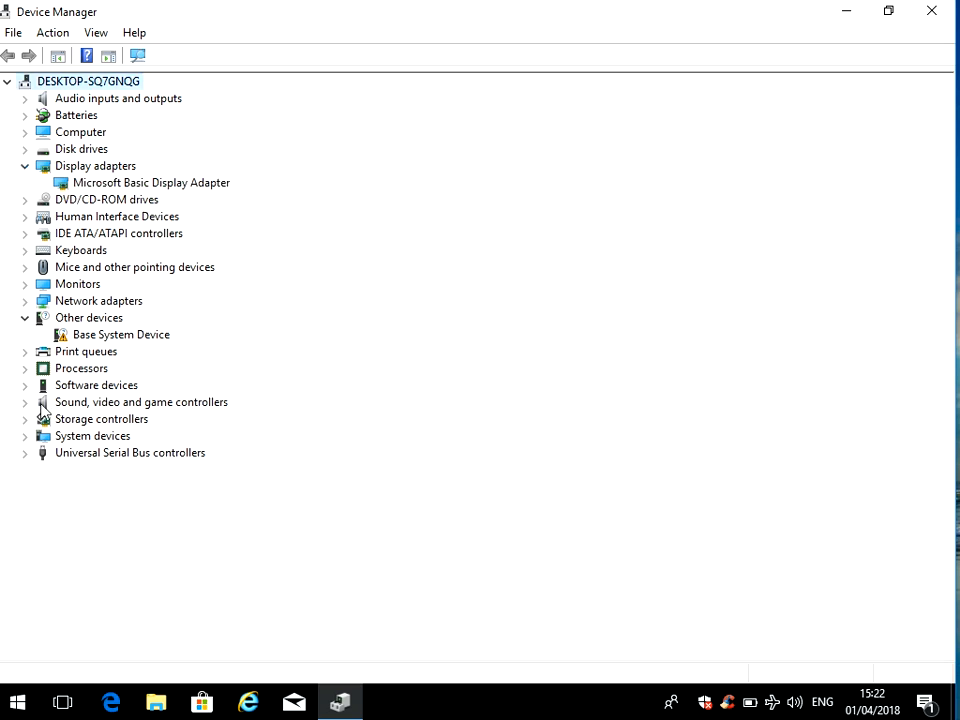
{"action": "left_click", "coordinate": [25, 317]}
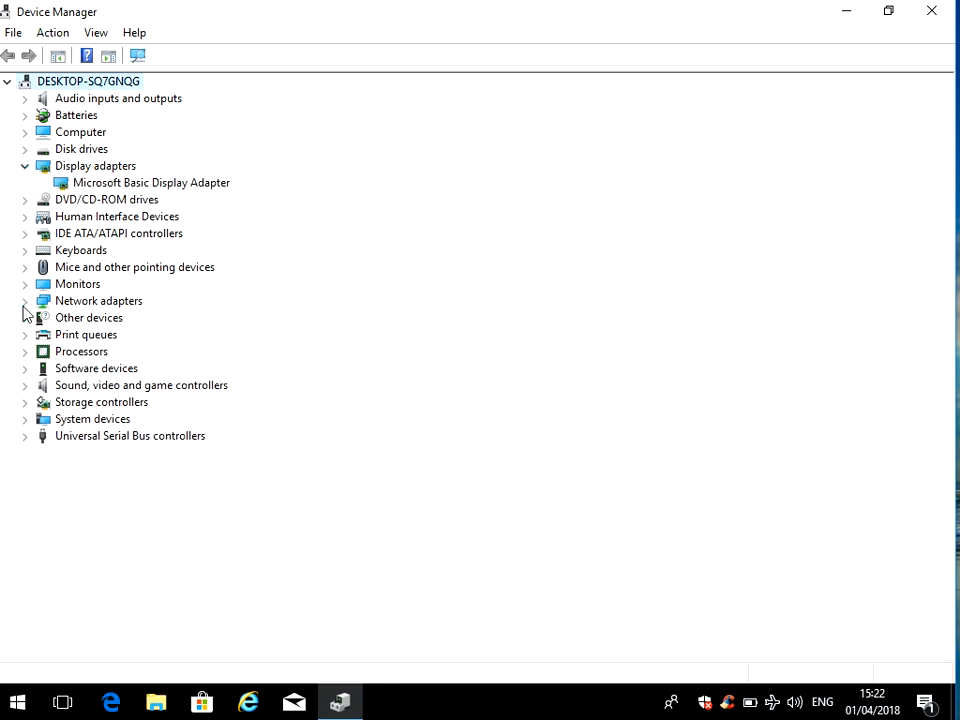
{"action": "left_click", "coordinate": [25, 300]}
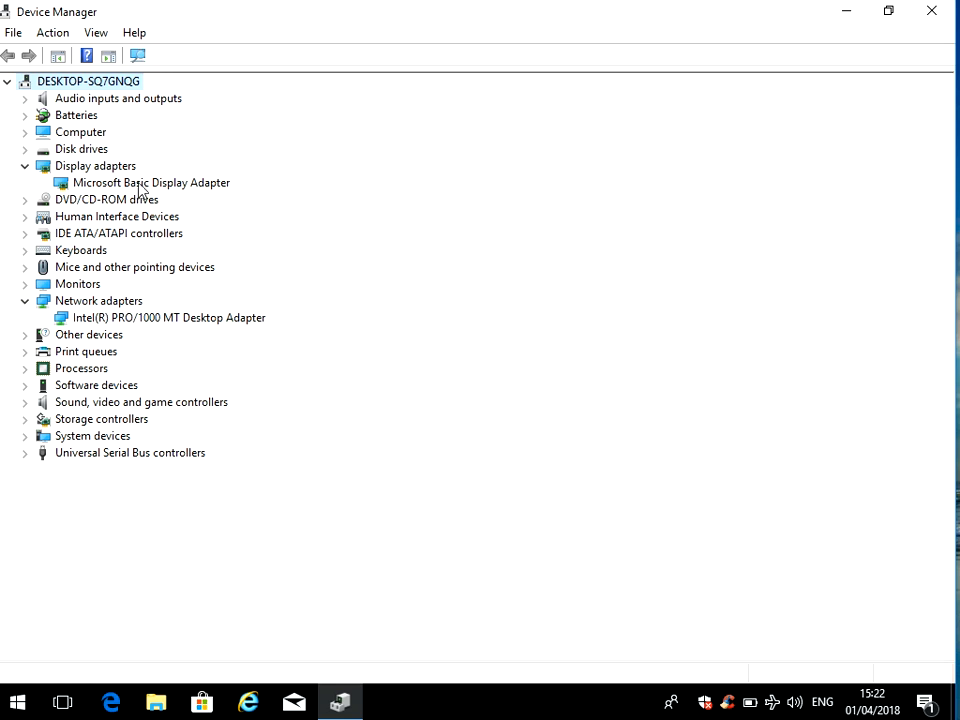
{"action": "mouse_move", "coordinate": [140, 188]}
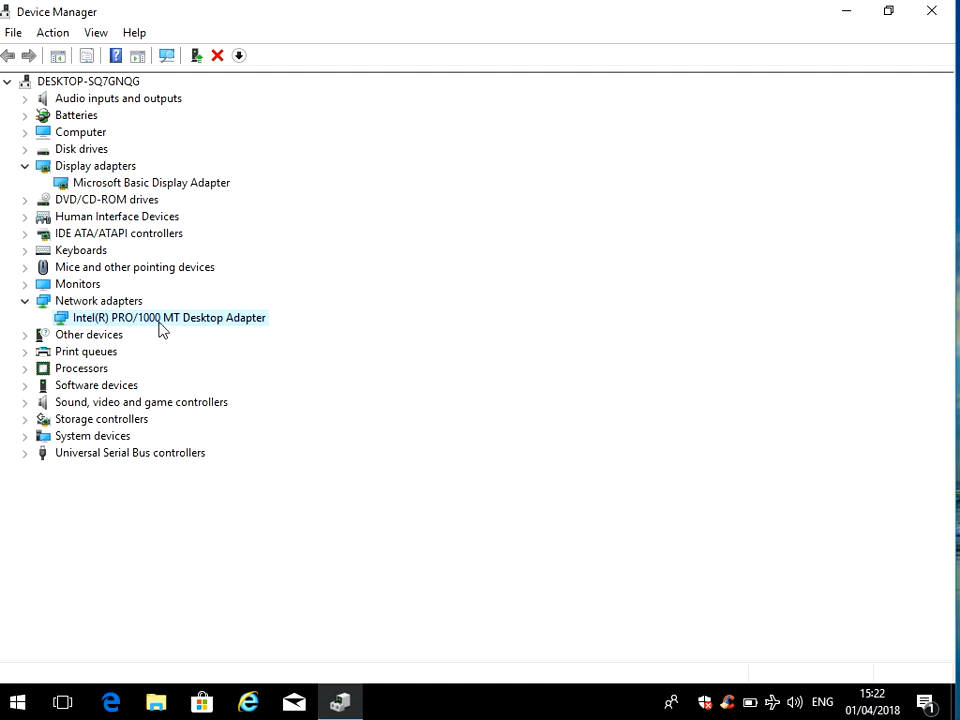
- Show the Intel PRO/1000 MT adapter's Driver tab: Microsoft, 23/03/2010, version 8.4.13.0
{"action": "right_click", "coordinate": [168, 317]}
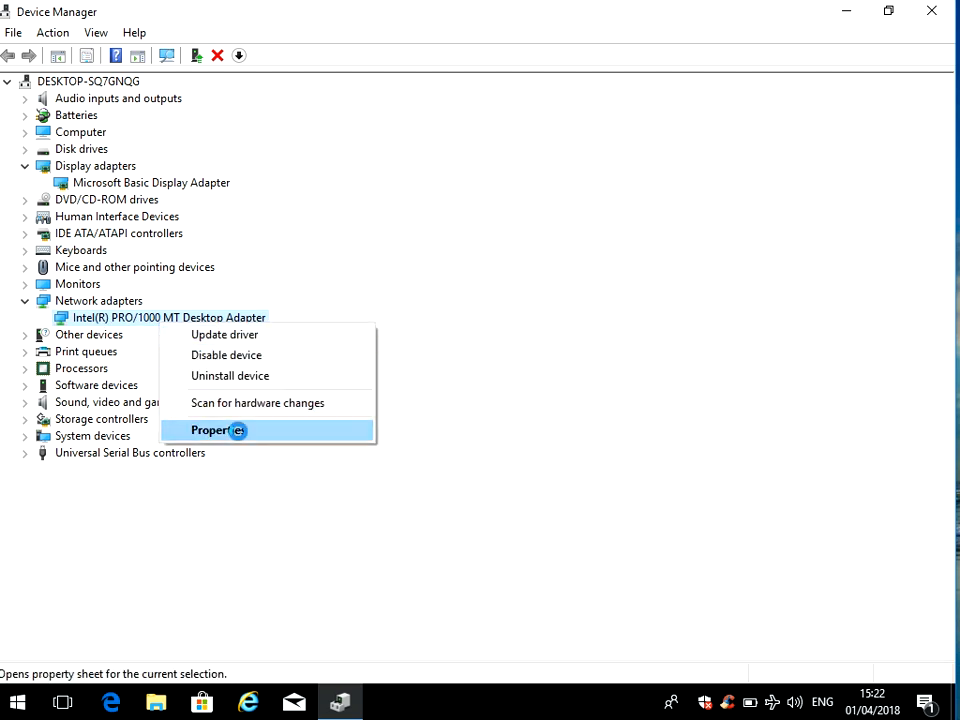
{"action": "left_click", "coordinate": [211, 430]}
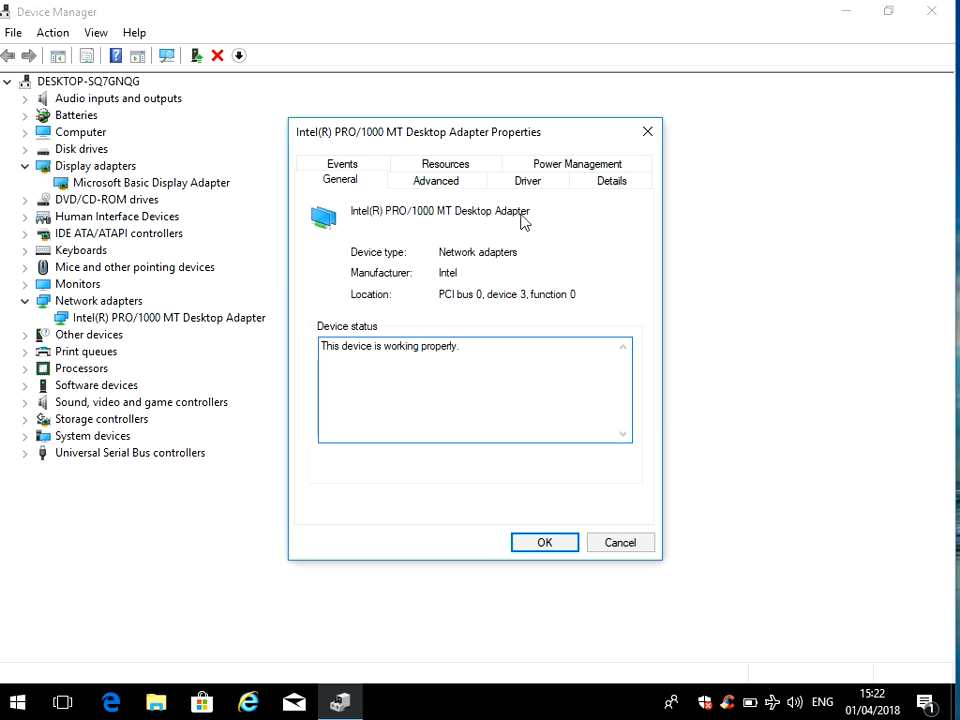
{"action": "left_click", "coordinate": [527, 163]}
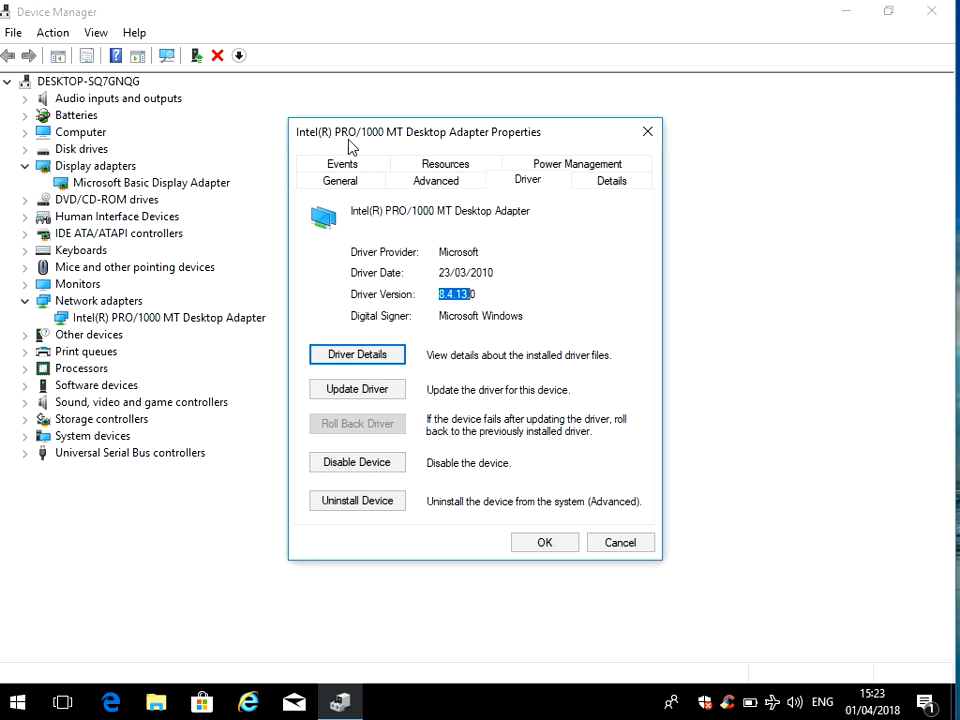
{"action": "mouse_move", "coordinate": [404, 146]}
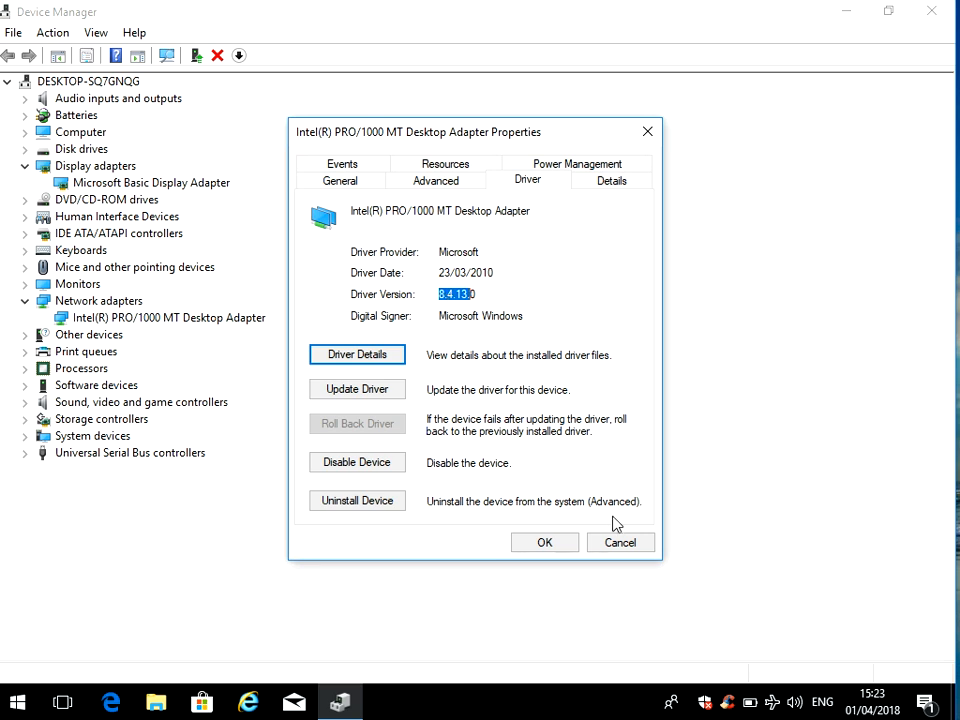
{"action": "mouse_move", "coordinate": [563, 523]}
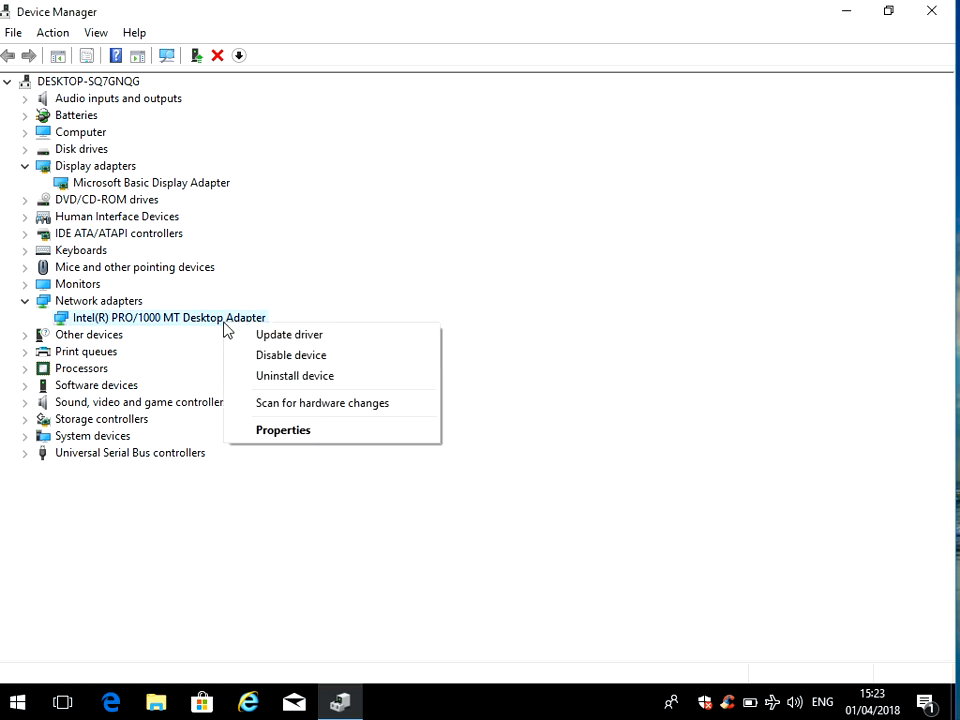
{"action": "left_click", "coordinate": [289, 334]}
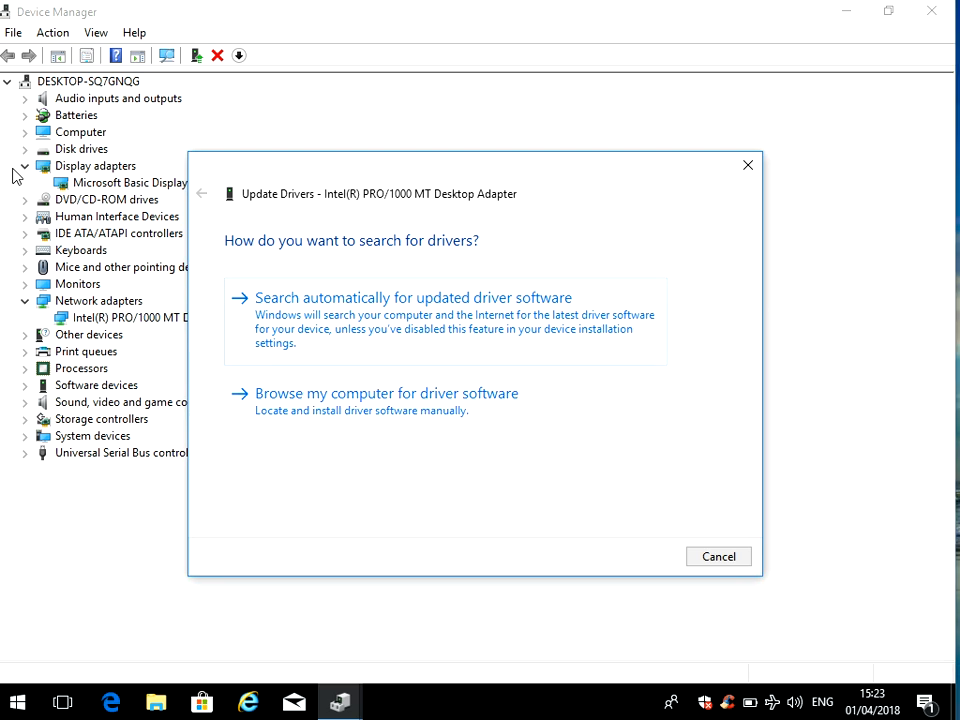
{"action": "mouse_move", "coordinate": [575, 457]}
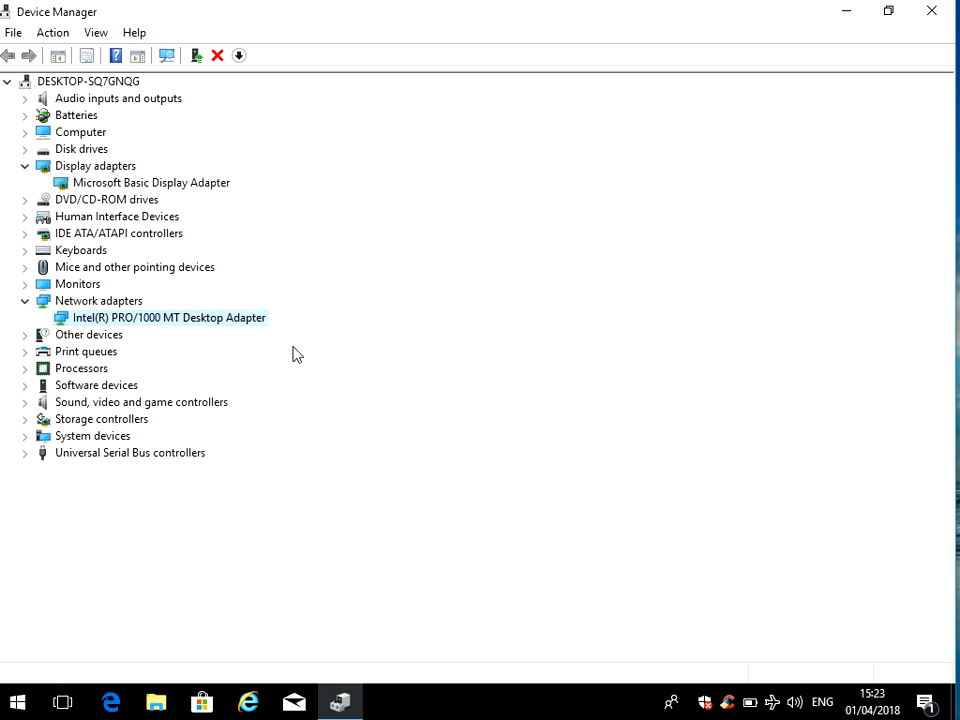
{"action": "left_click", "coordinate": [151, 182]}
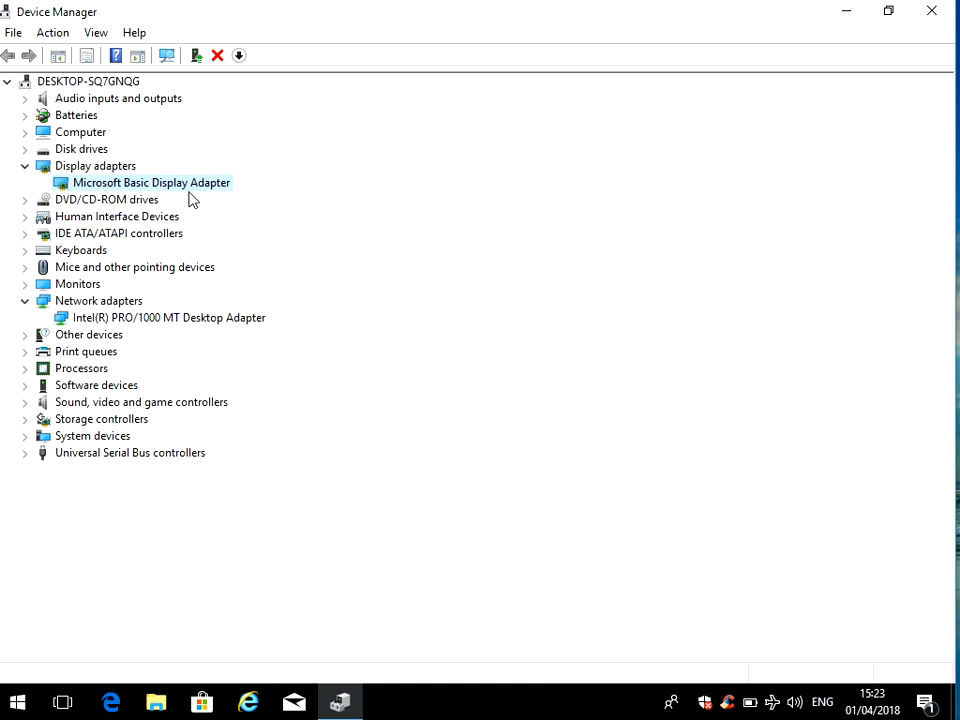
{"action": "mouse_move", "coordinate": [735, 96]}
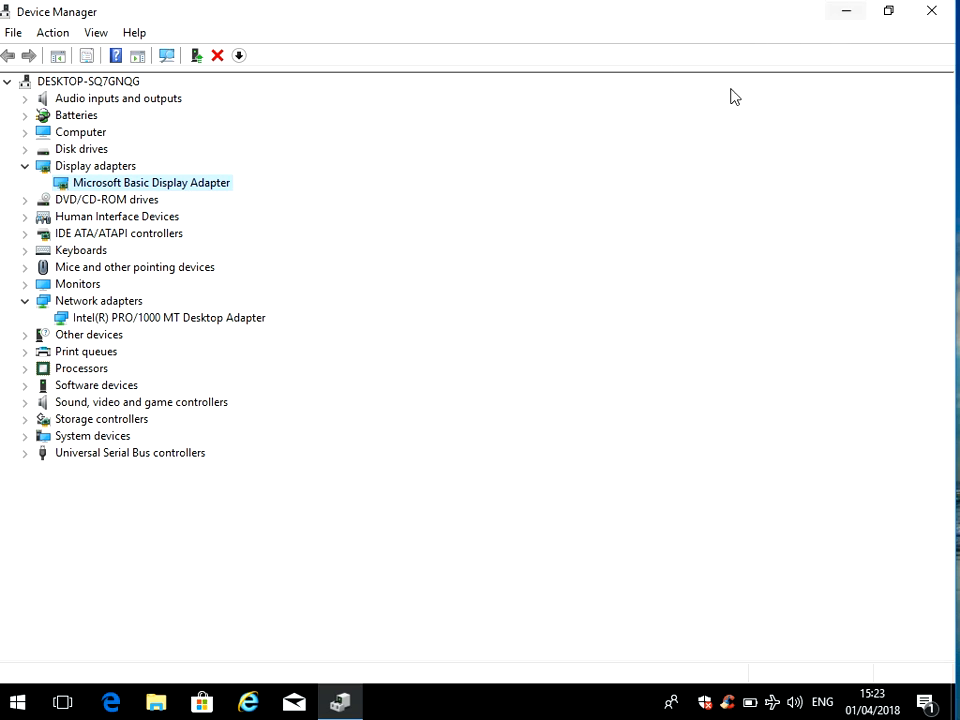
{"action": "mouse_move", "coordinate": [433, 197]}
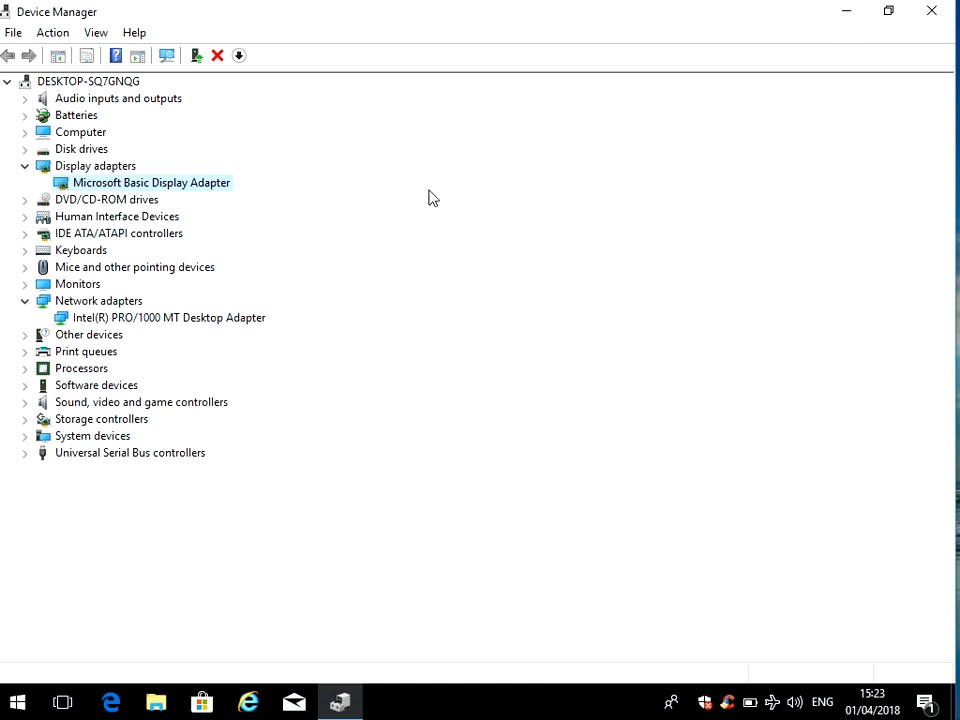
{"action": "mouse_move", "coordinate": [184, 191]}
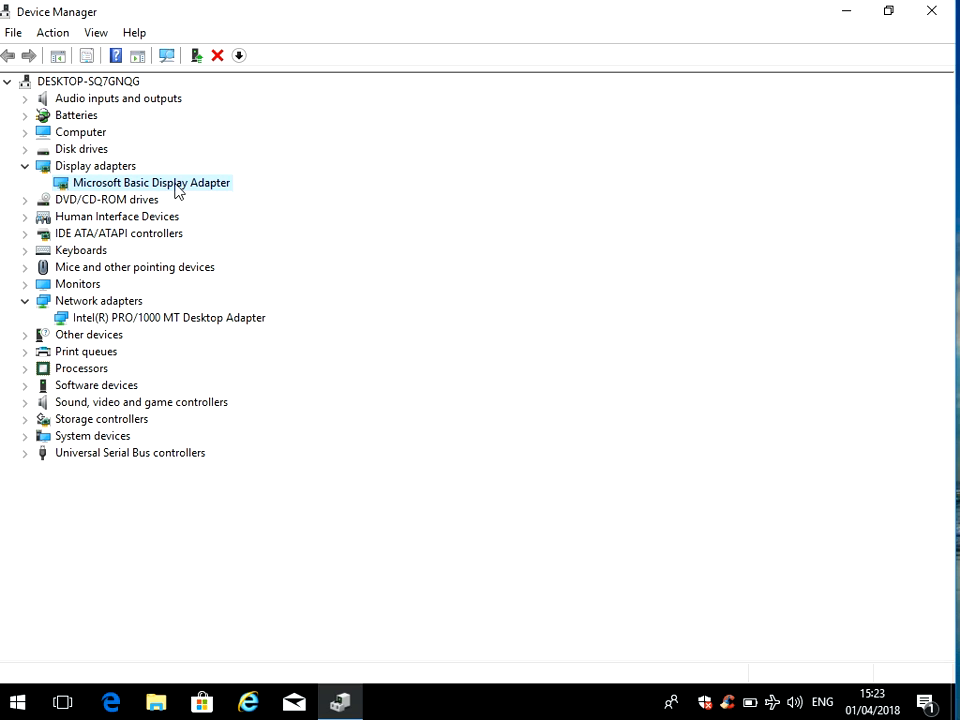
{"action": "left_click", "coordinate": [167, 317]}
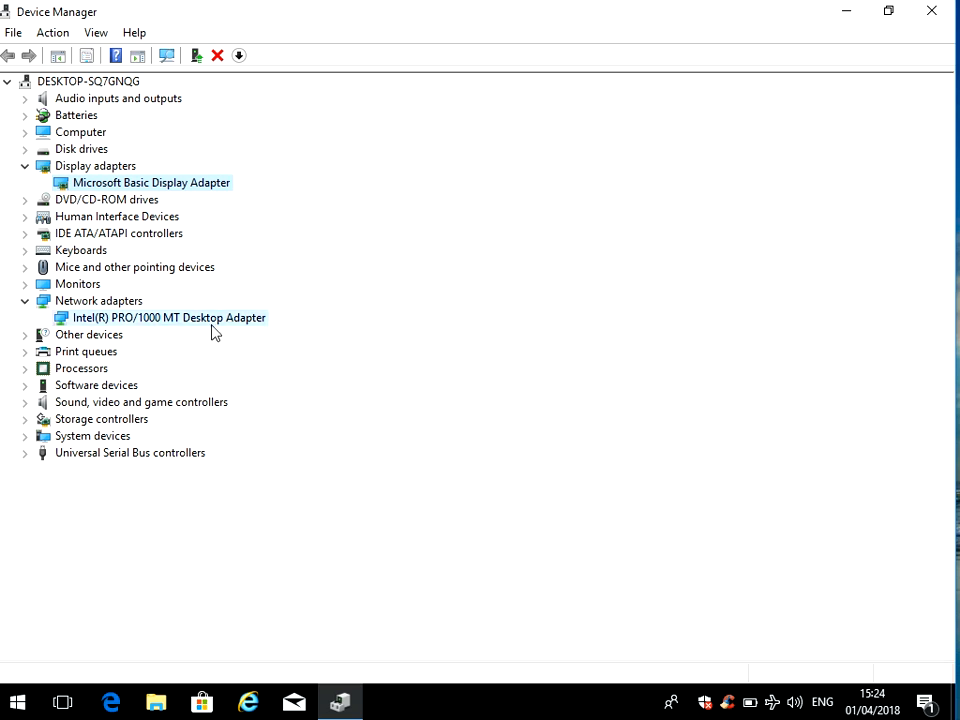
- Open and cancel the Microsoft Basic Display Adapter's Update Drivers wizard
{"action": "right_click", "coordinate": [168, 317]}
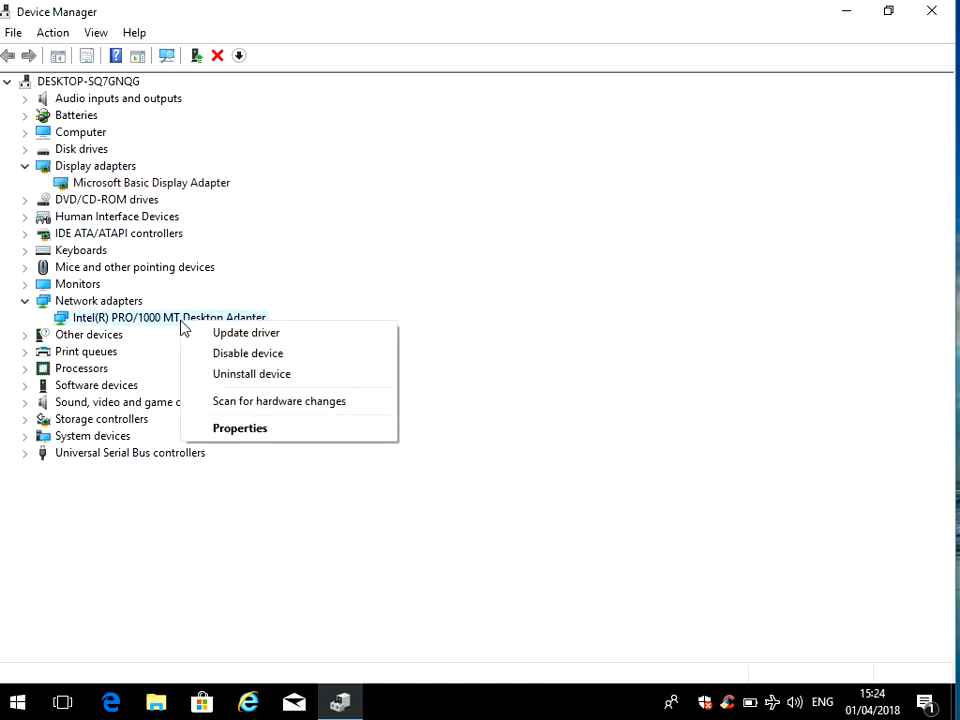
{"action": "mouse_move", "coordinate": [251, 373]}
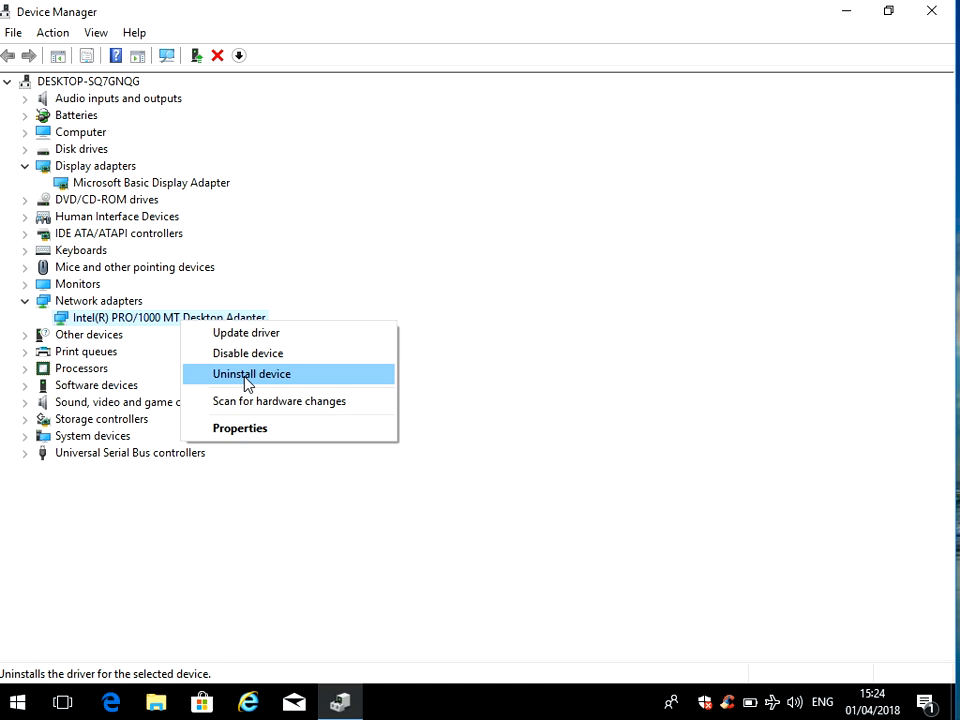
{"action": "mouse_move", "coordinate": [285, 388]}
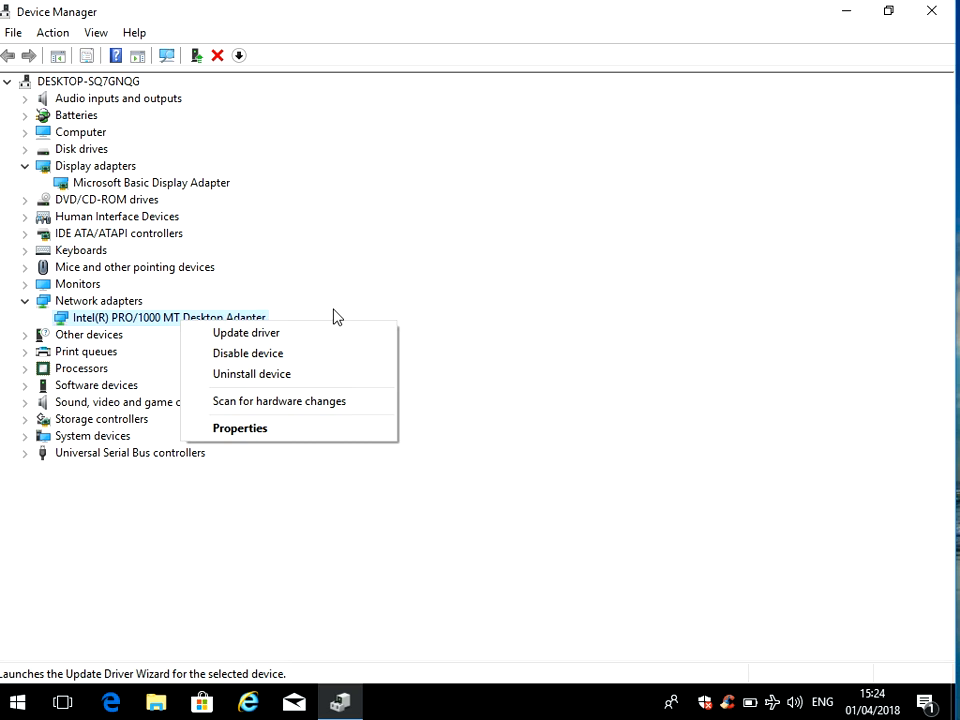
{"action": "mouse_move", "coordinate": [239, 237]}
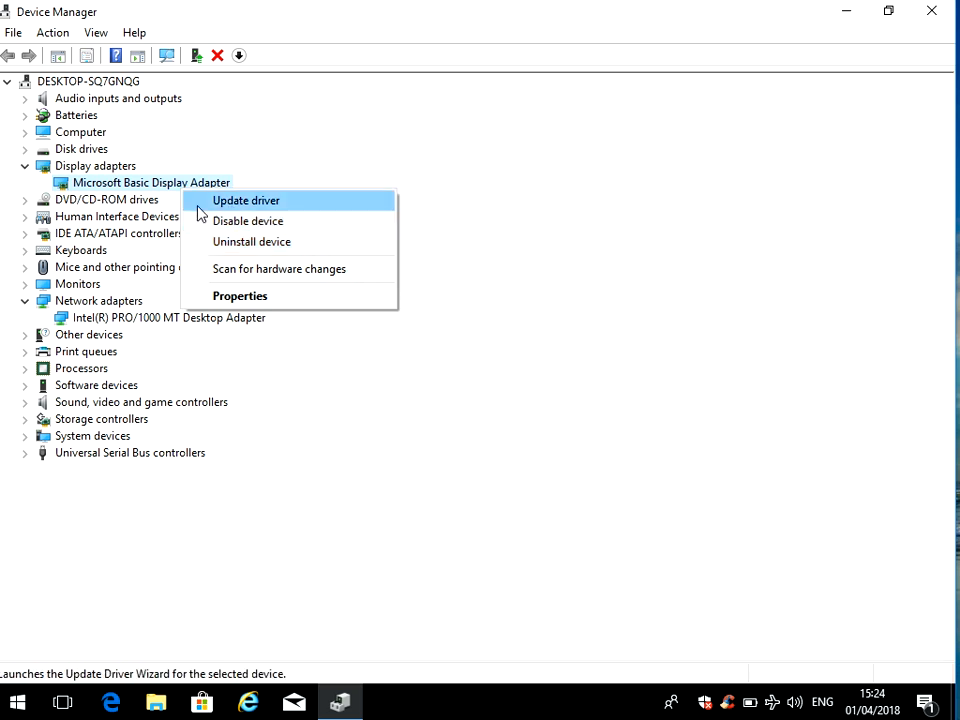
{"action": "left_click", "coordinate": [245, 200]}
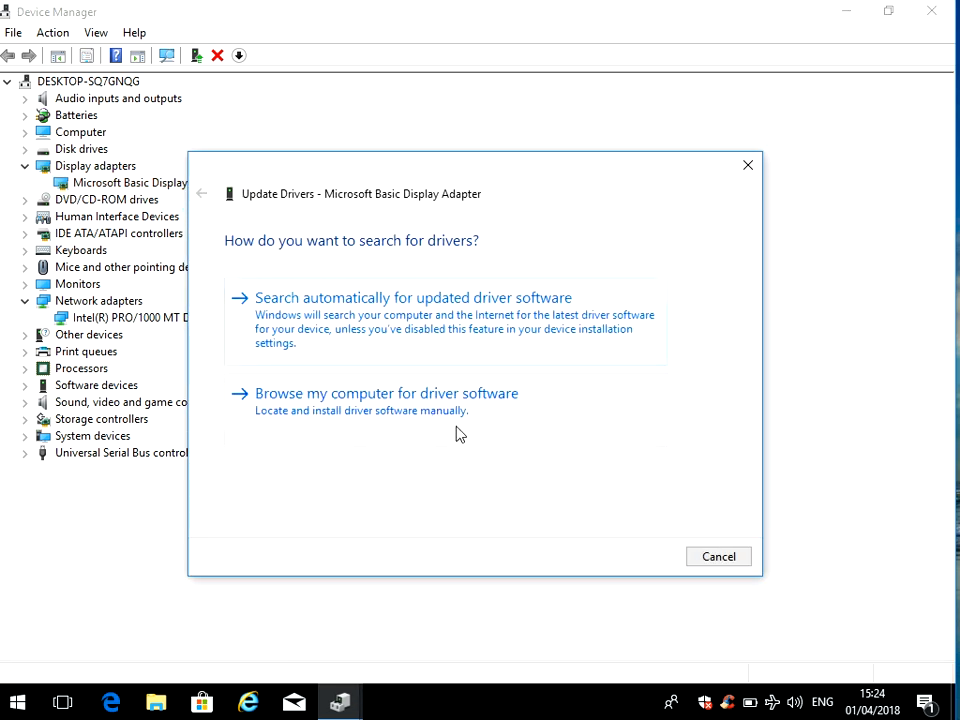
{"action": "left_click", "coordinate": [747, 164]}
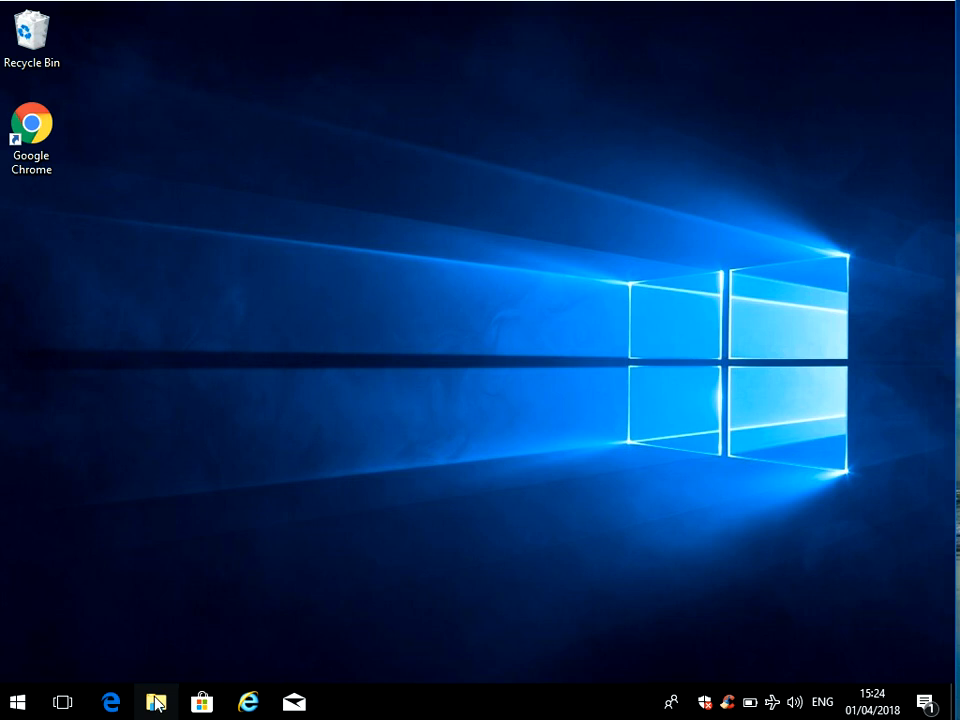
- Open the Tools tab of Local Disk (C:) properties from This PC
{"action": "left_click", "coordinate": [155, 701]}
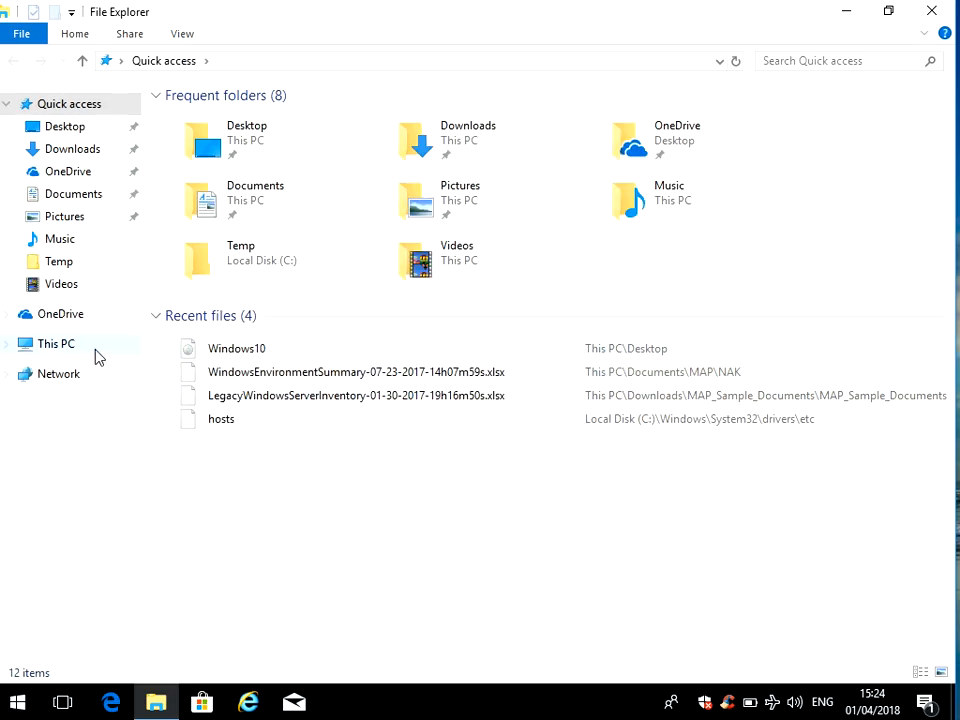
{"action": "left_click", "coordinate": [57, 343]}
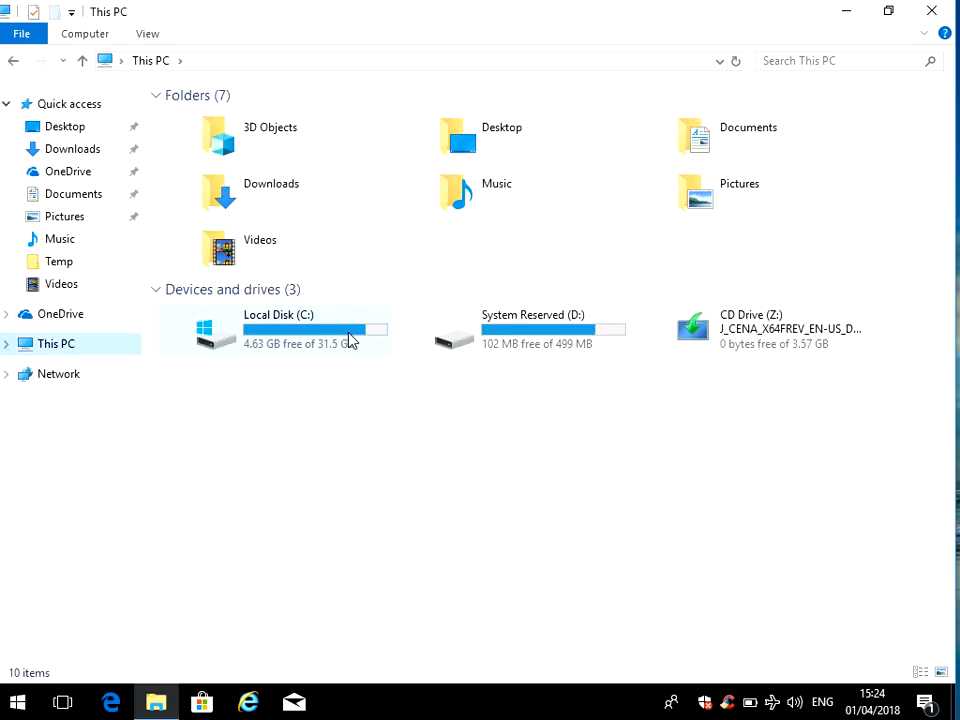
{"action": "right_click", "coordinate": [278, 330]}
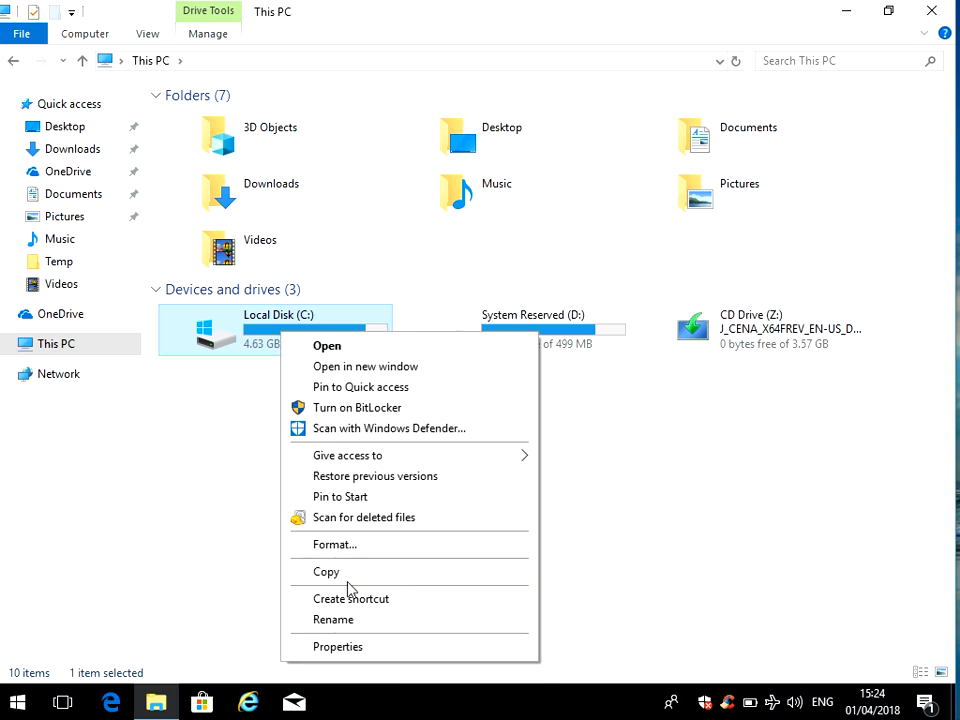
{"action": "left_click", "coordinate": [338, 646]}
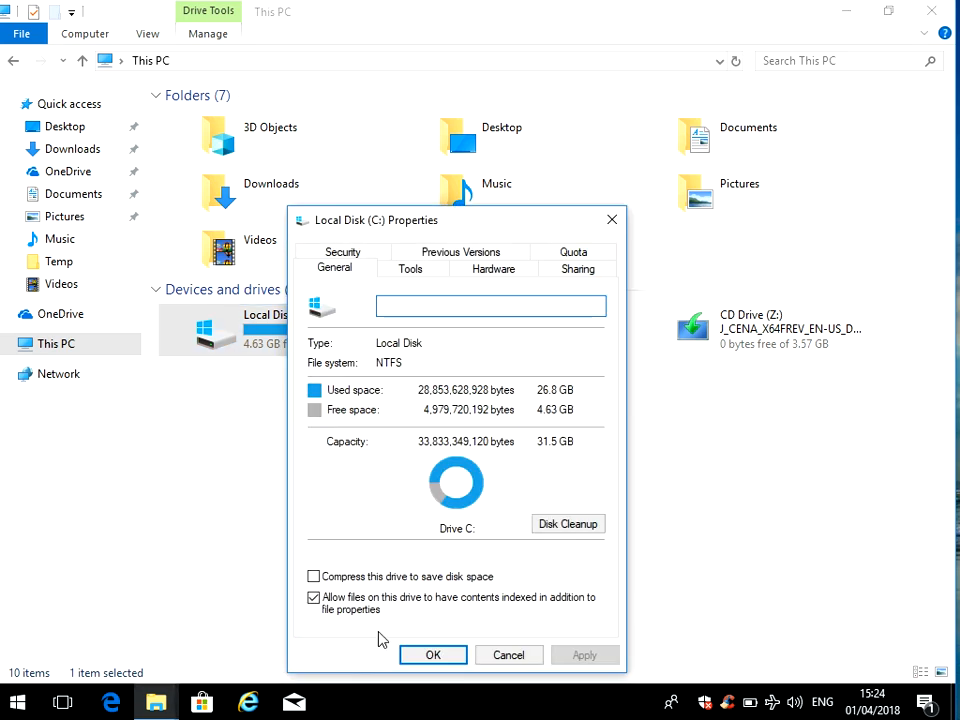
{"action": "left_click", "coordinate": [411, 268]}
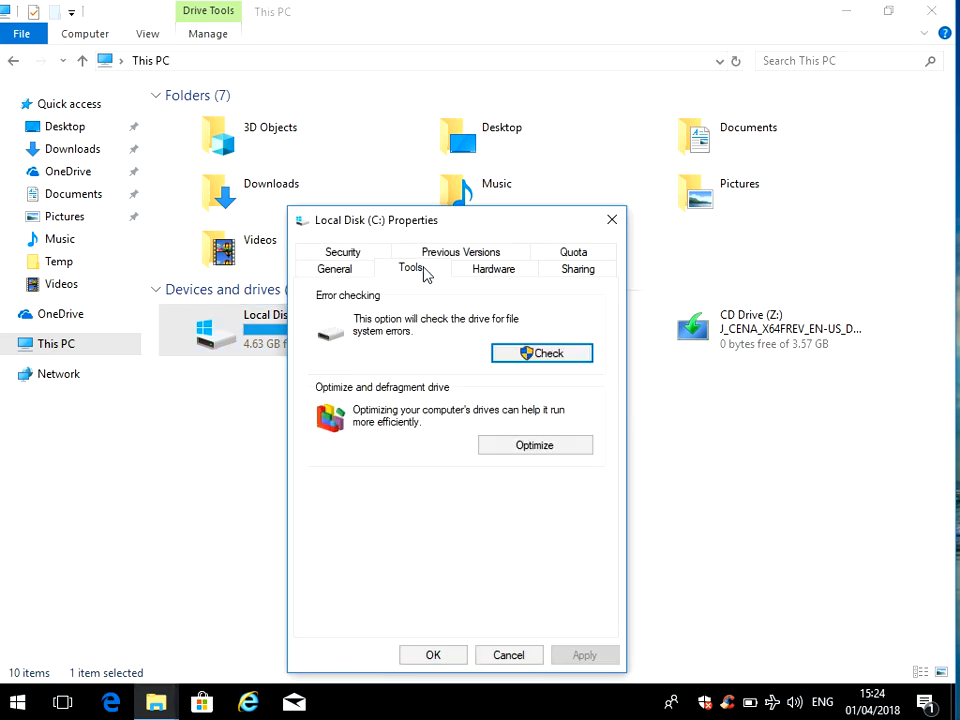
{"action": "mouse_move", "coordinate": [463, 355]}
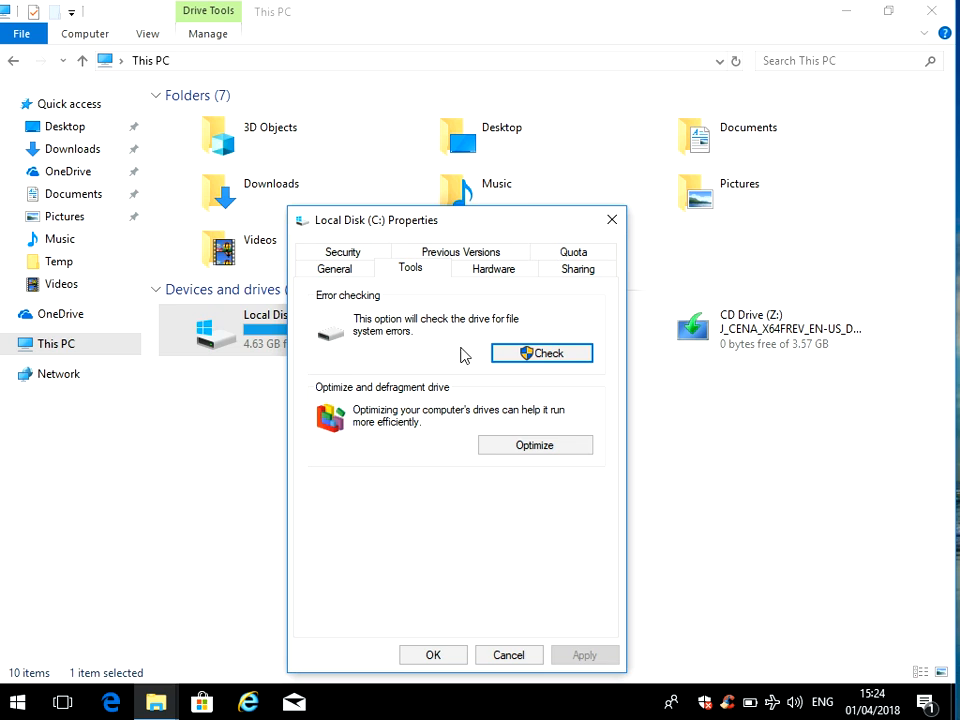
- Run Check and choose Scan drive to check C: for errors
{"action": "left_click", "coordinate": [541, 353]}
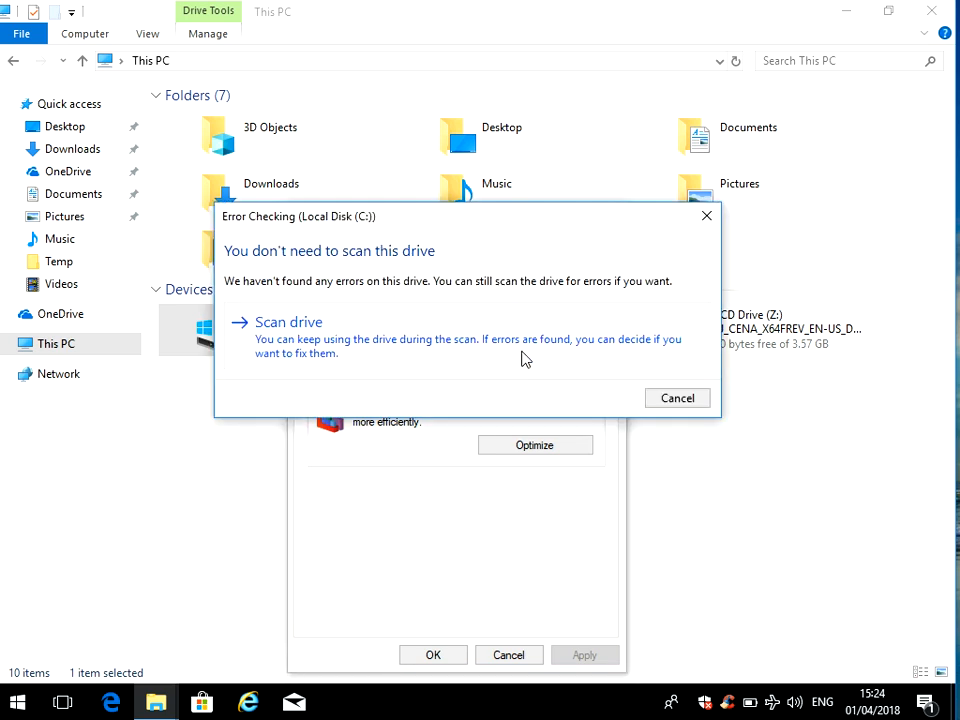
{"action": "left_click", "coordinate": [289, 321]}
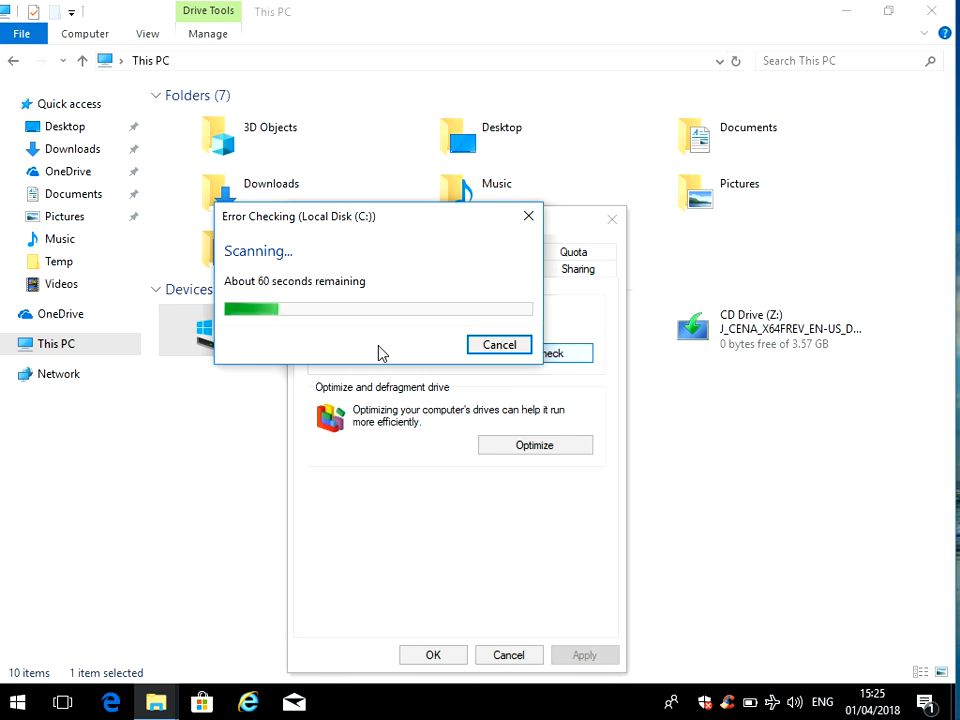
{"action": "mouse_move", "coordinate": [396, 290]}
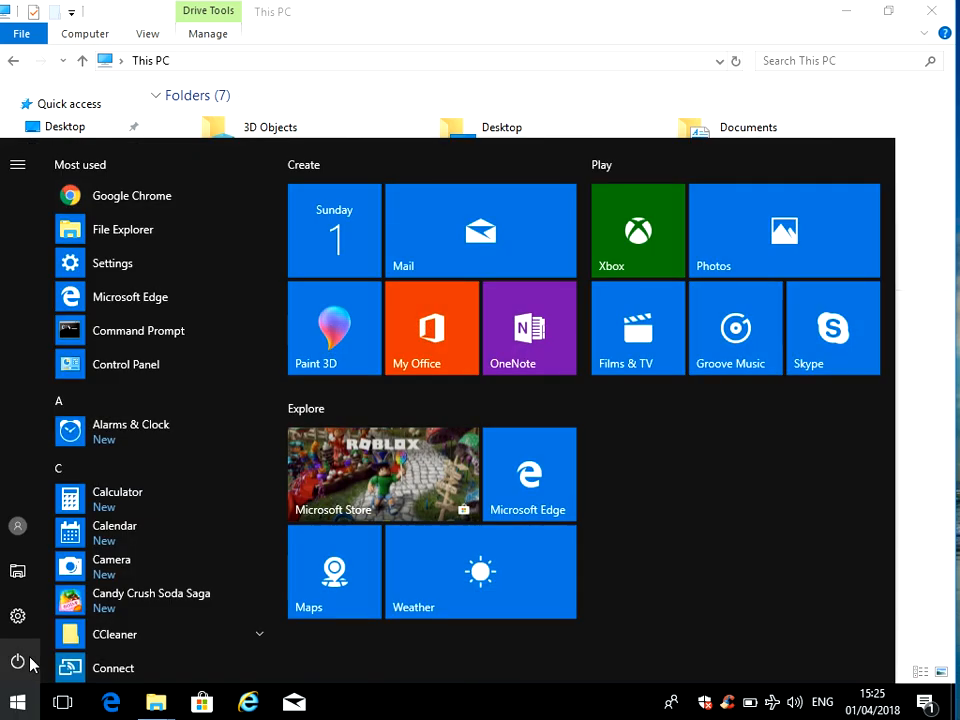
{"action": "mouse_move", "coordinate": [17, 616]}
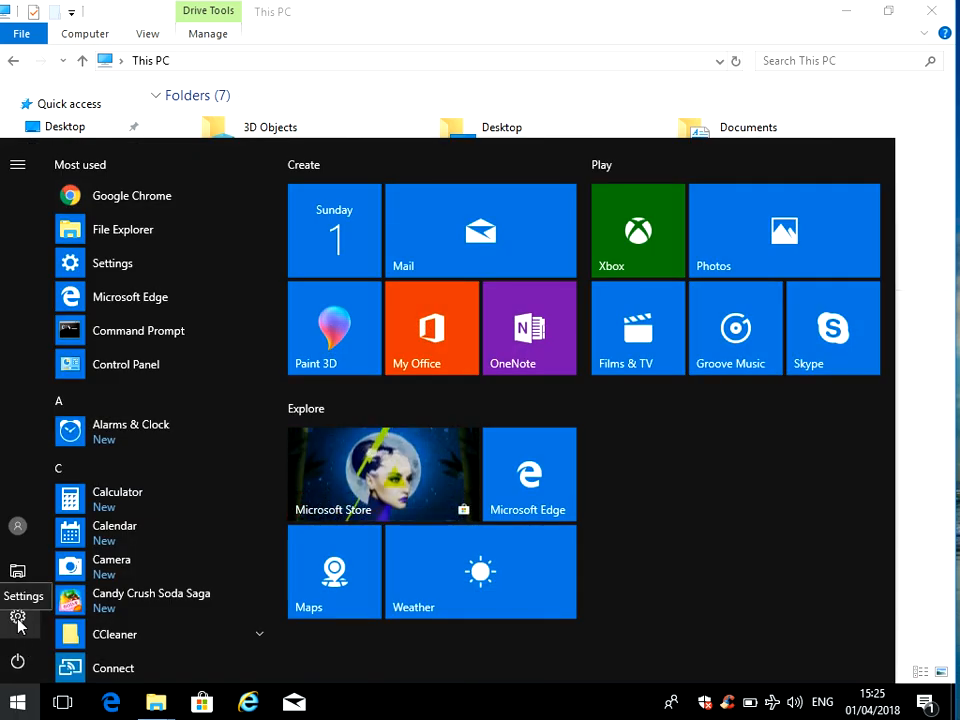
- Go from Settings to Update & Security, showing the Windows Update page
{"action": "left_click", "coordinate": [17, 617]}
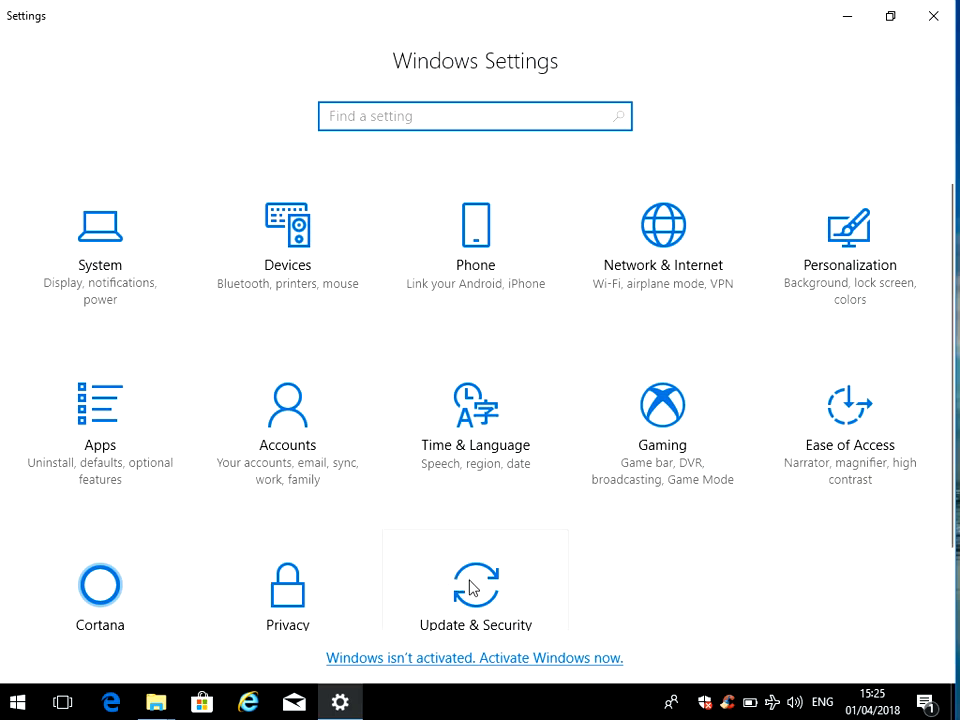
{"action": "left_click", "coordinate": [475, 585]}
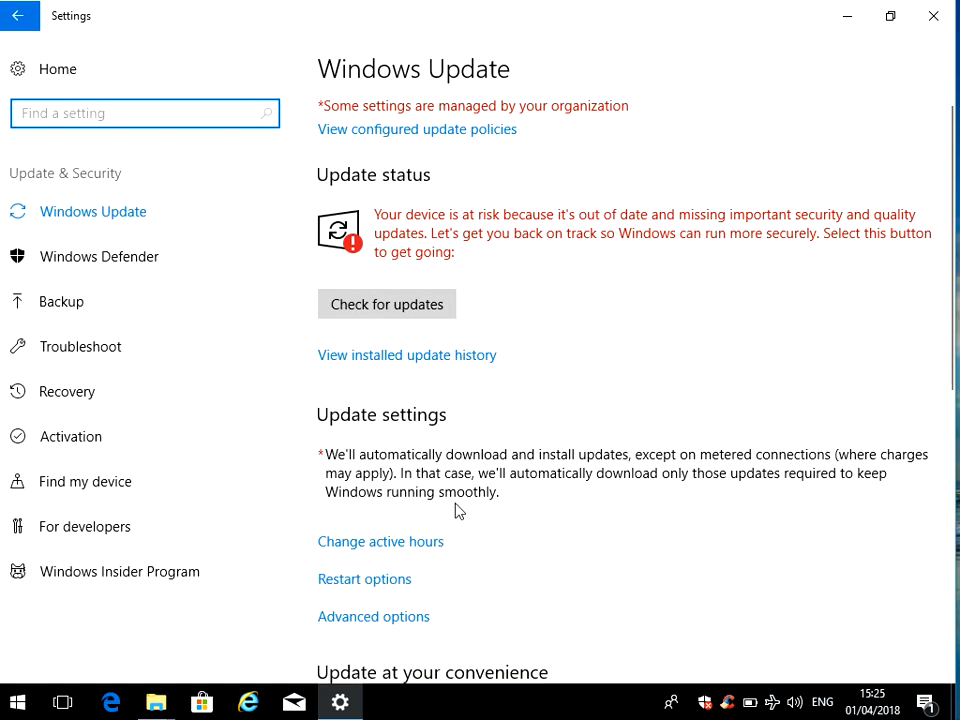
{"action": "mouse_move", "coordinate": [573, 328]}
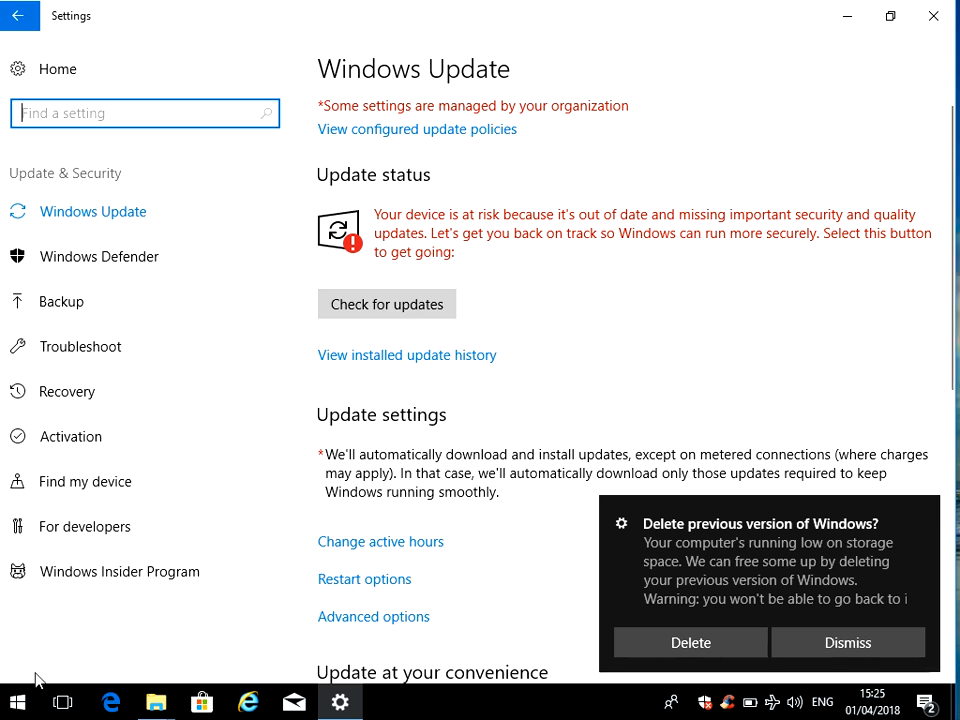
{"action": "mouse_move", "coordinate": [99, 256]}
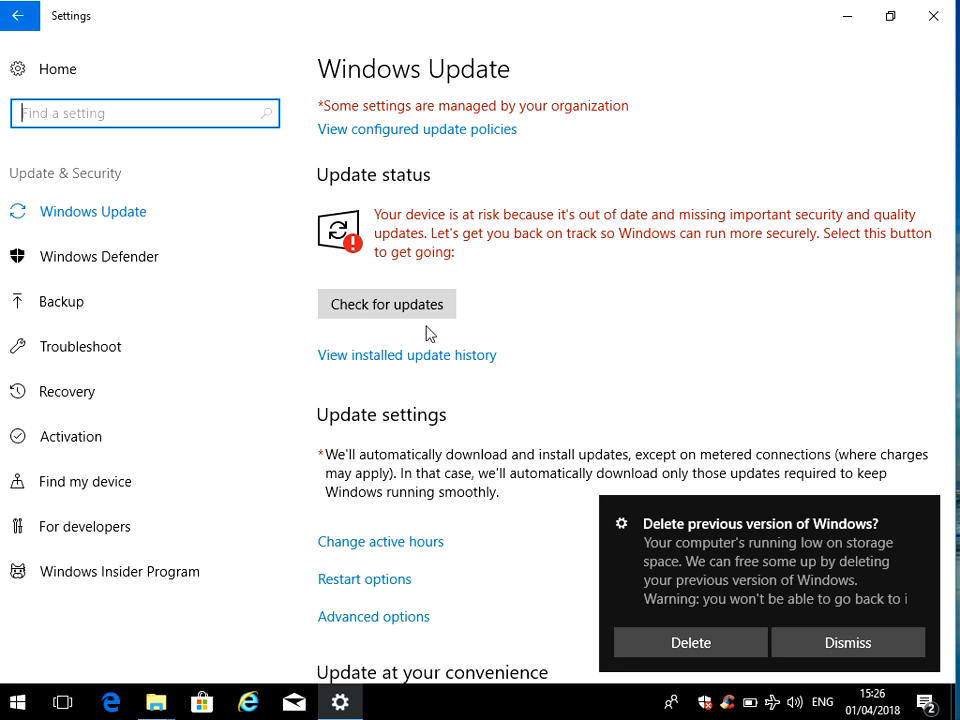
{"action": "mouse_move", "coordinate": [503, 311]}
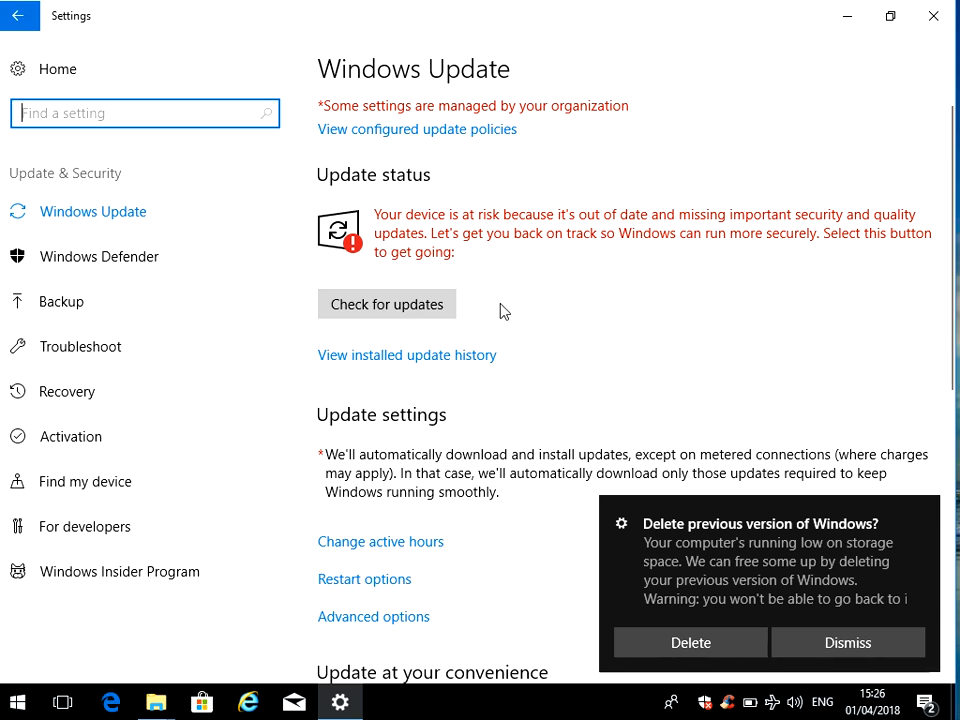
{"action": "left_click", "coordinate": [847, 642]}
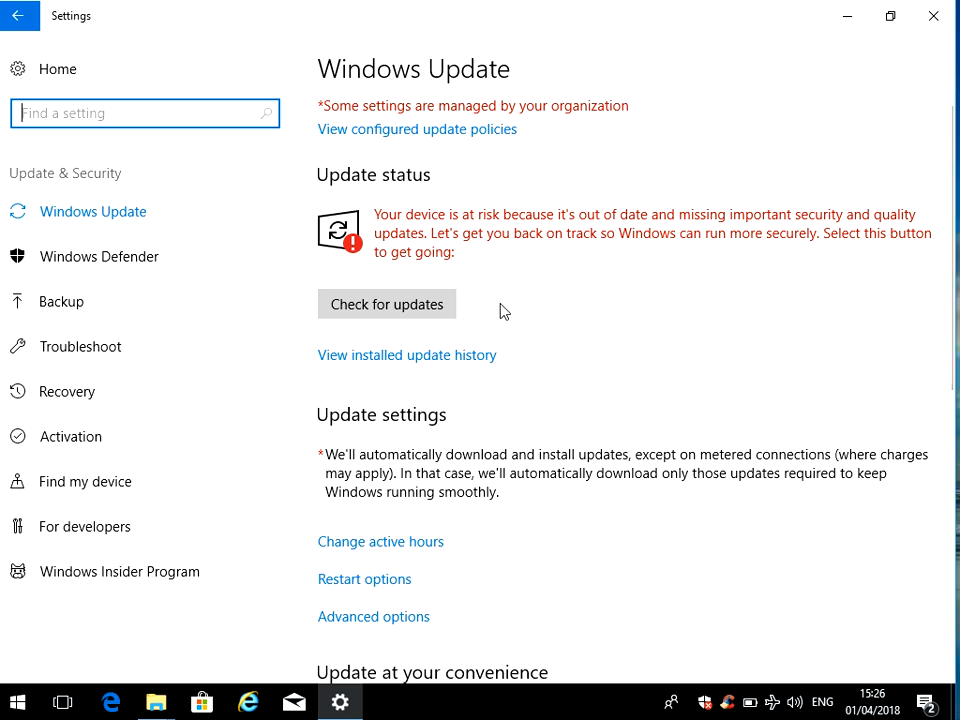
{"action": "mouse_move", "coordinate": [185, 347]}
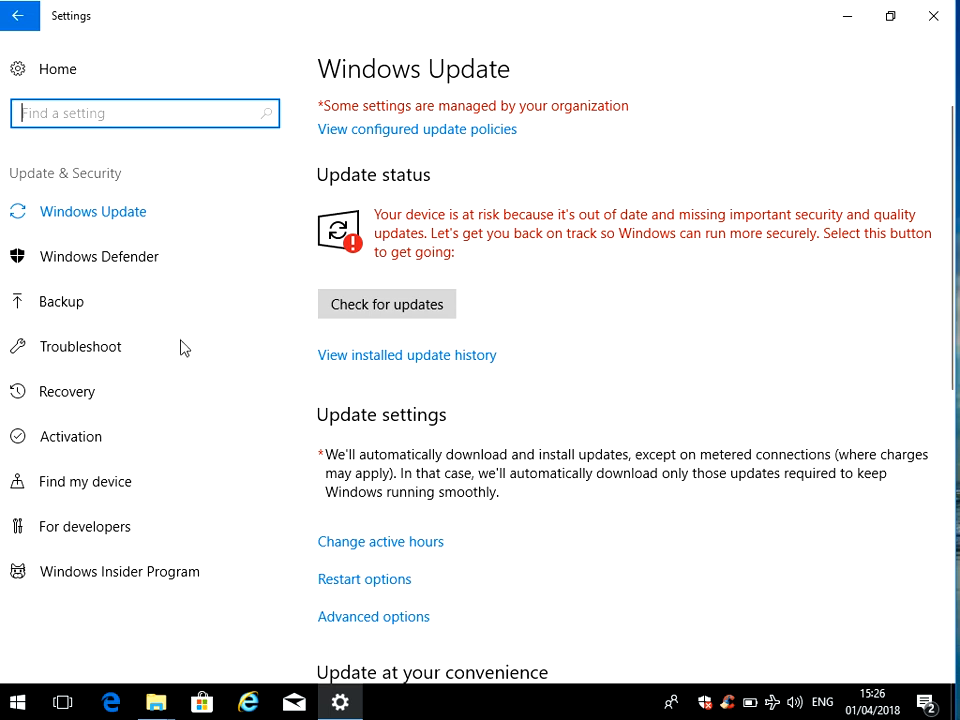
{"action": "mouse_move", "coordinate": [30, 315]}
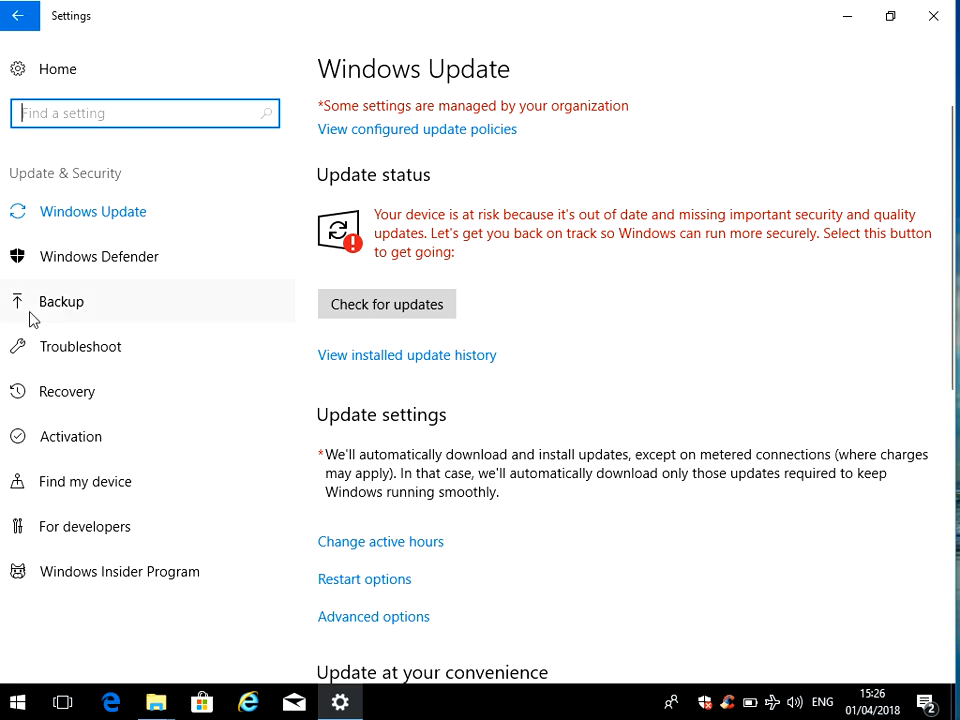